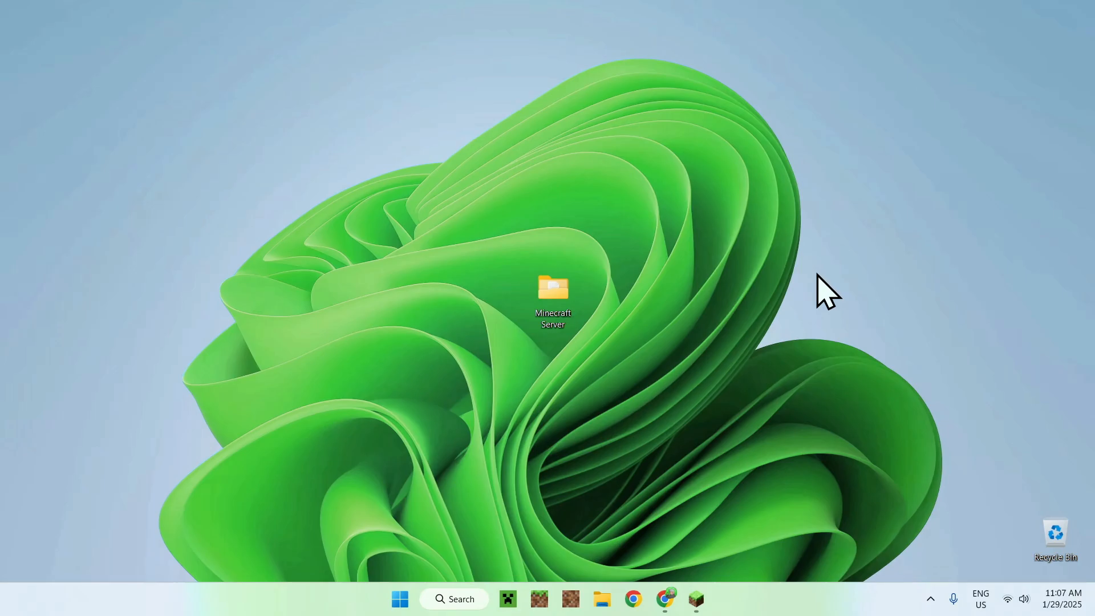
pyautogui.moveTo(856, 306)
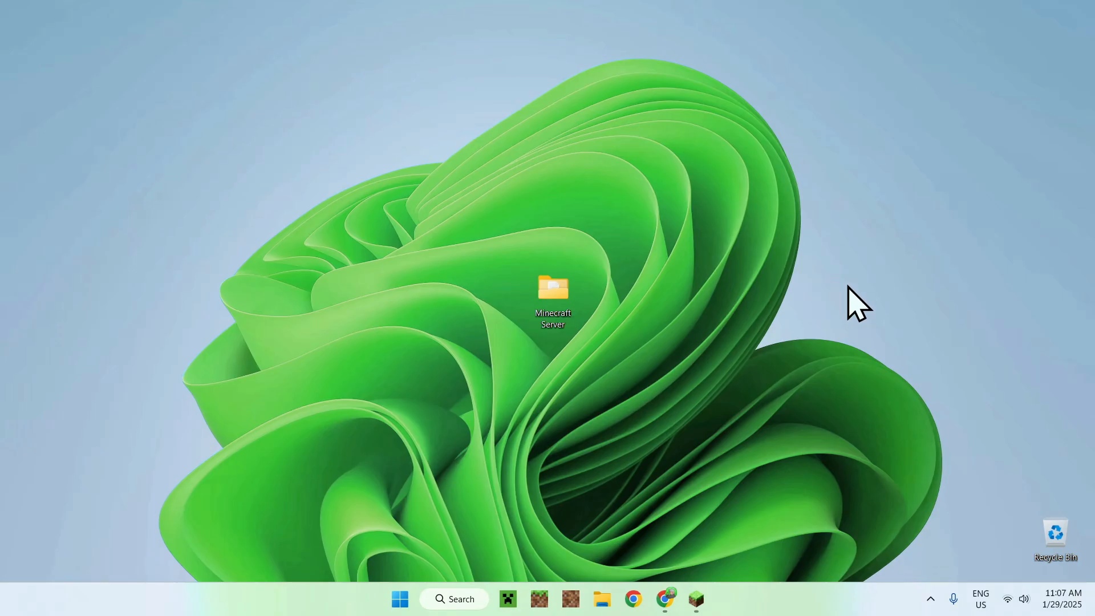
pyautogui.moveTo(864, 272)
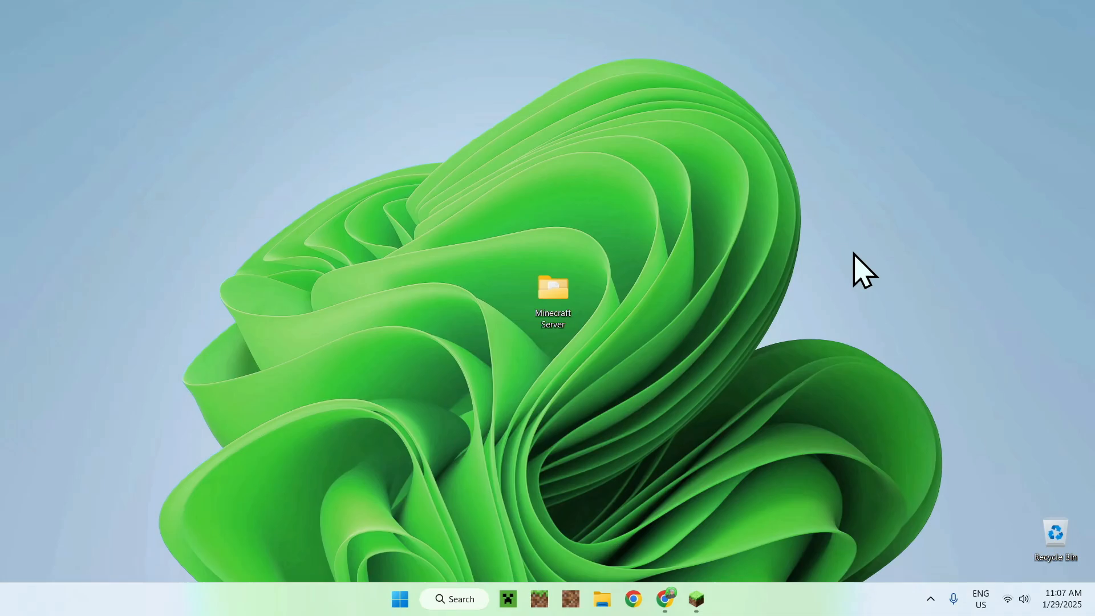
pyautogui.moveTo(548, 359)
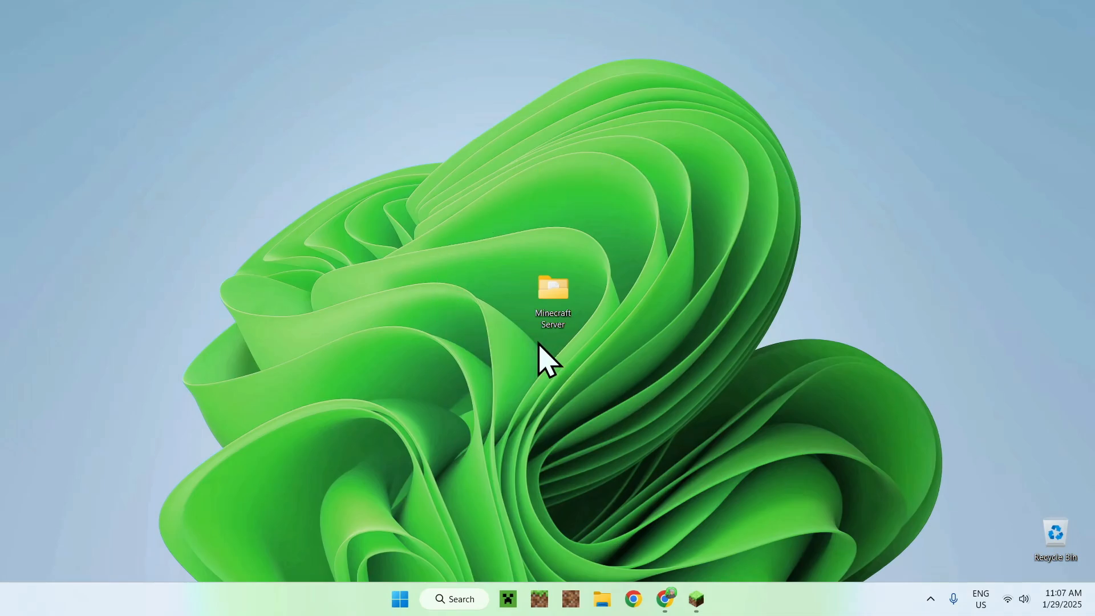
pyautogui.moveTo(585, 368)
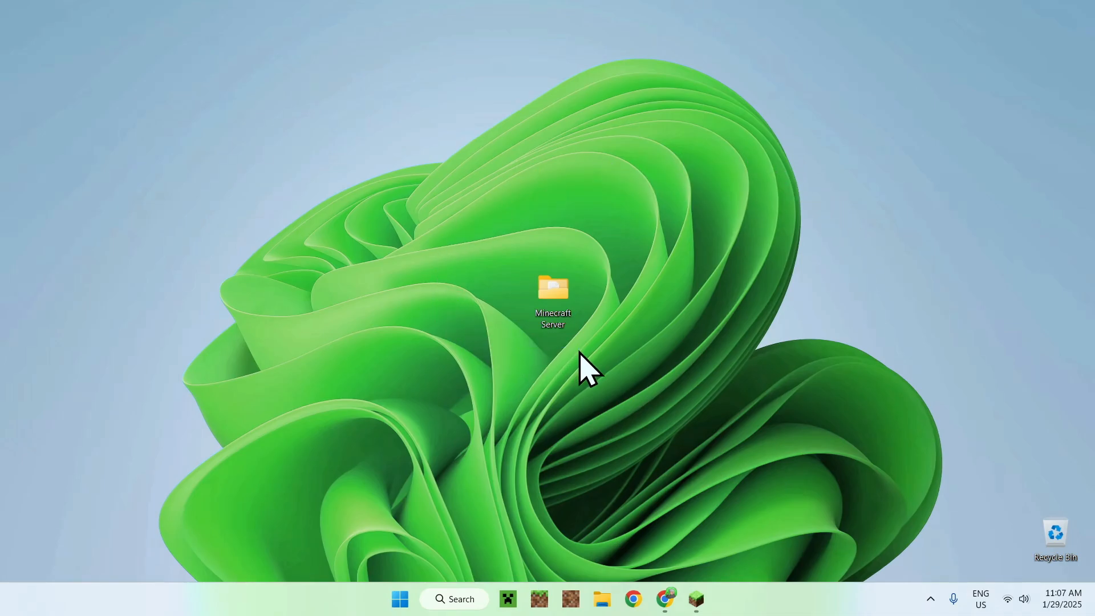
pyautogui.moveTo(555, 366)
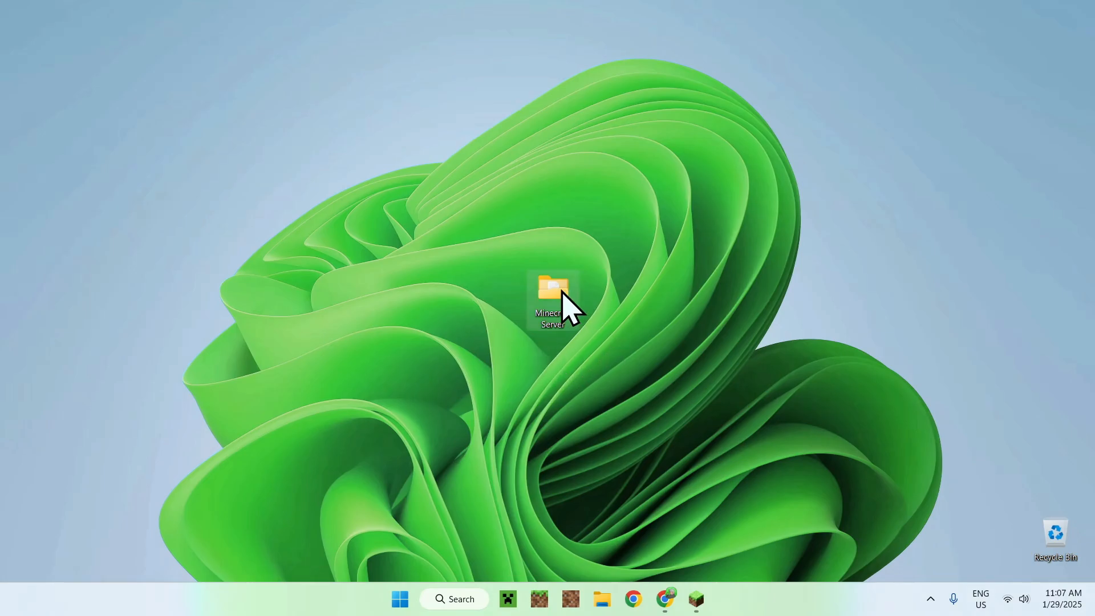
# - Open the Minecraft Server folder and select server.jar
pyautogui.doubleClick(552, 289)
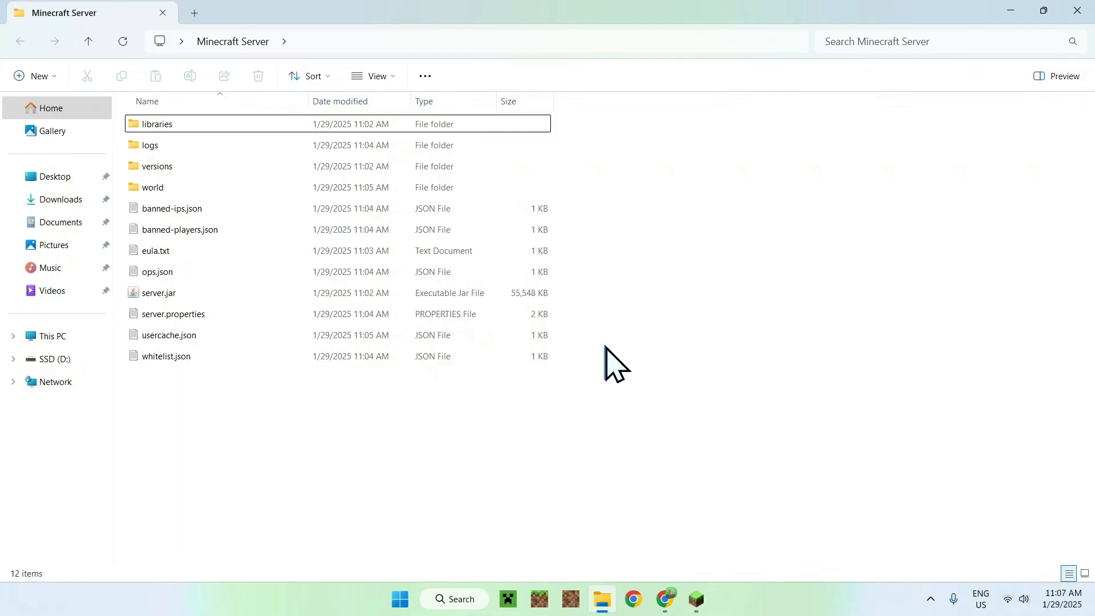
pyautogui.moveTo(608, 267)
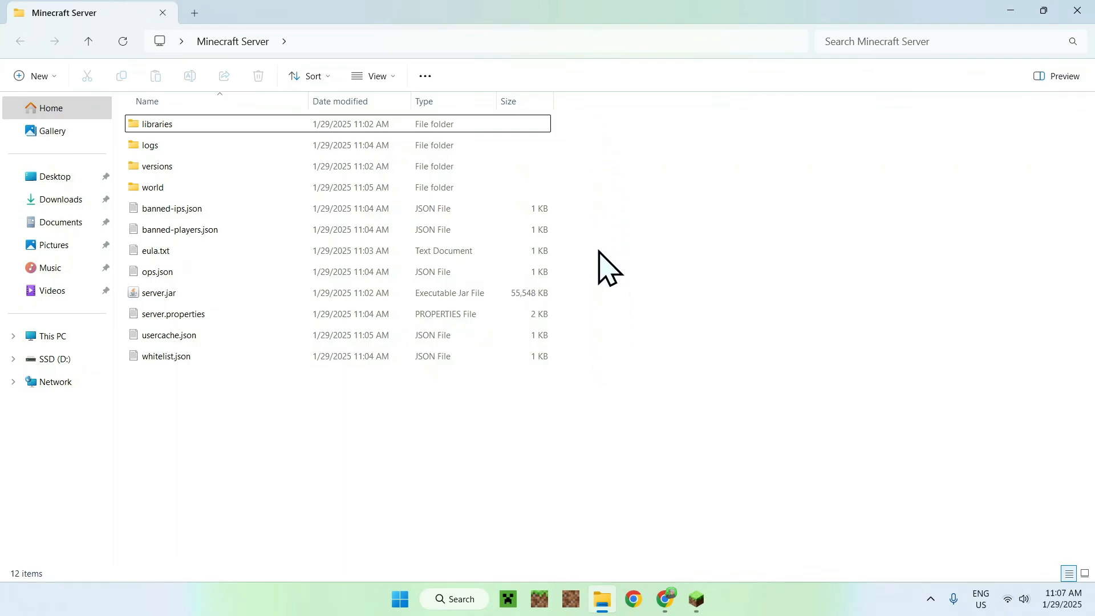
pyautogui.moveTo(618, 307)
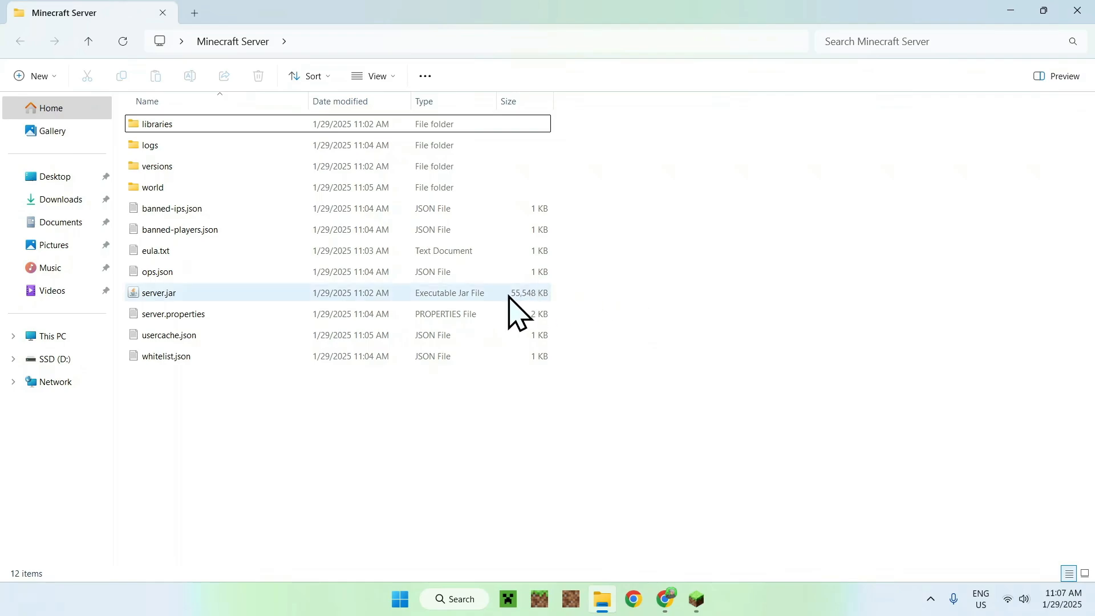
pyautogui.click(159, 293)
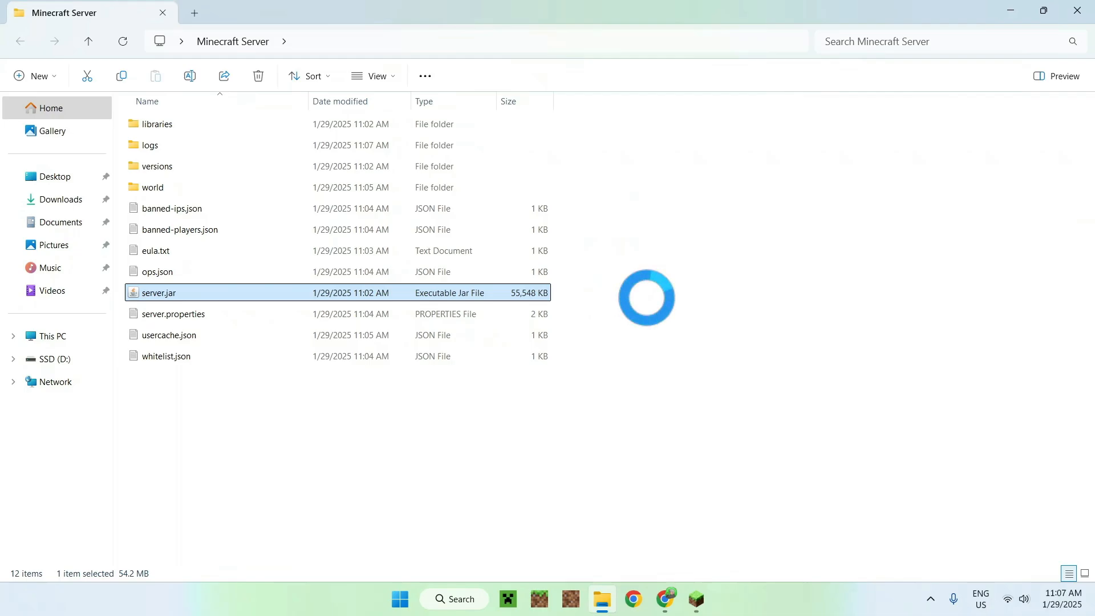
# - Run server.jar to start the self-hosted server
pyautogui.doubleClick(159, 293)
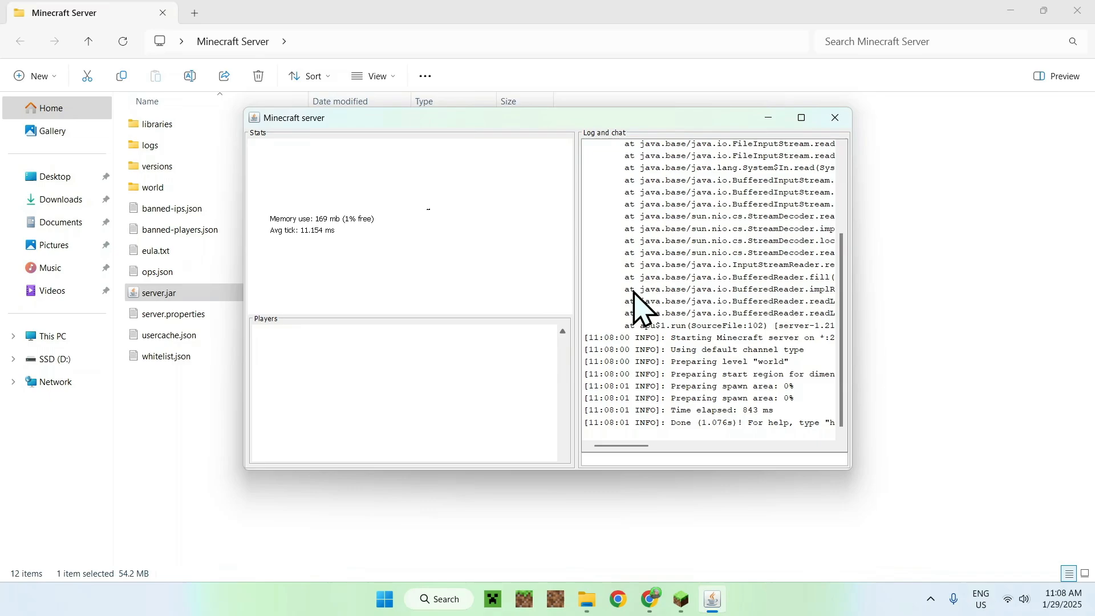
pyautogui.moveTo(621, 144)
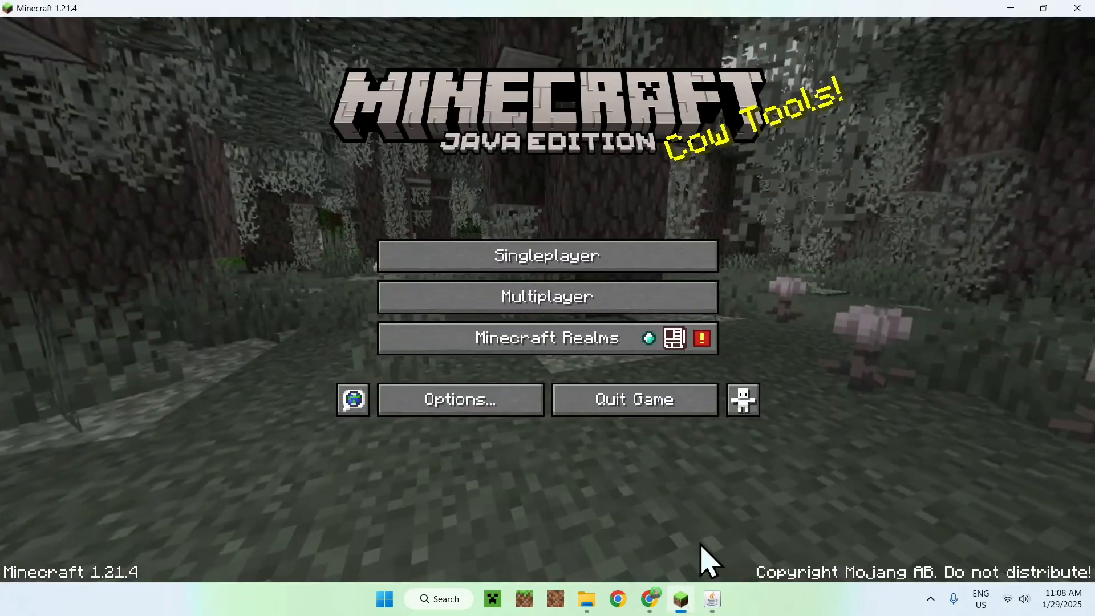
# - Add a multiplayer server at 0.0.0.0, join it, then return to the title screen
pyautogui.click(546, 297)
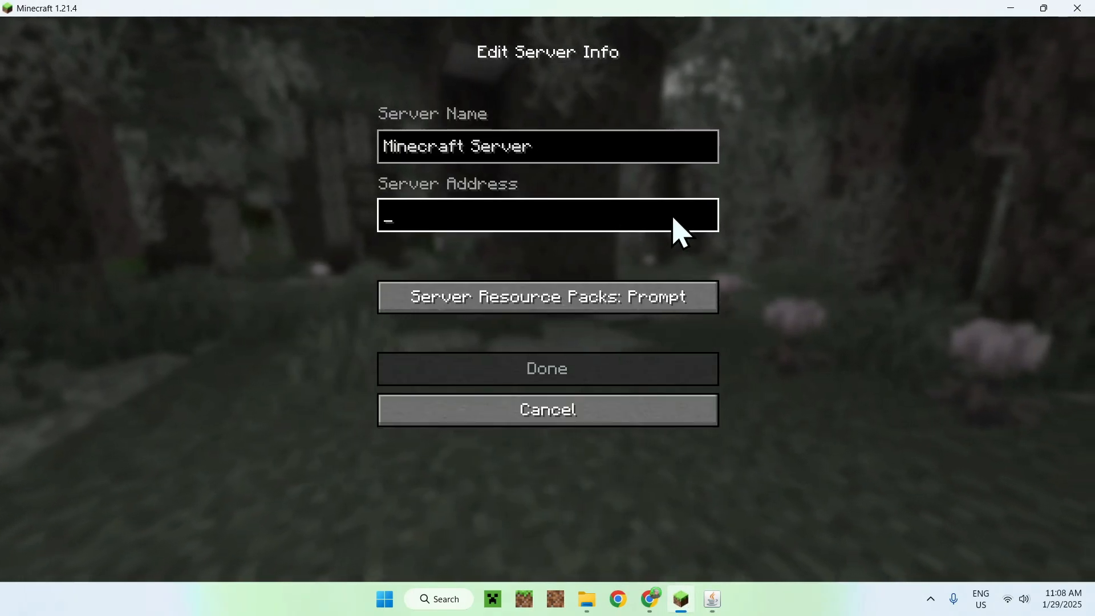
pyautogui.write('0.0')
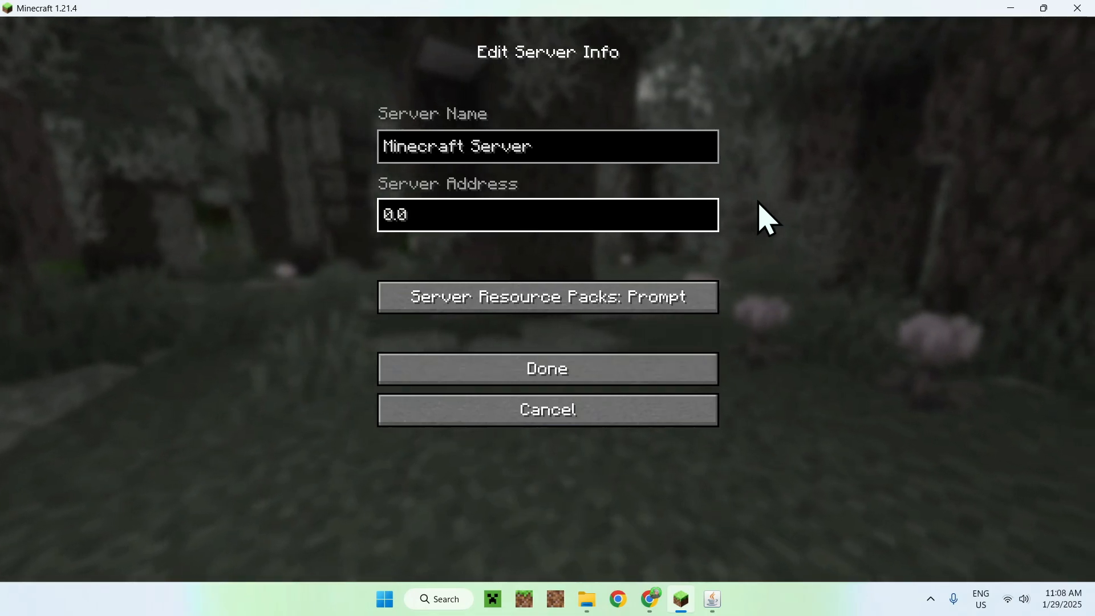
pyautogui.write('.0.0')
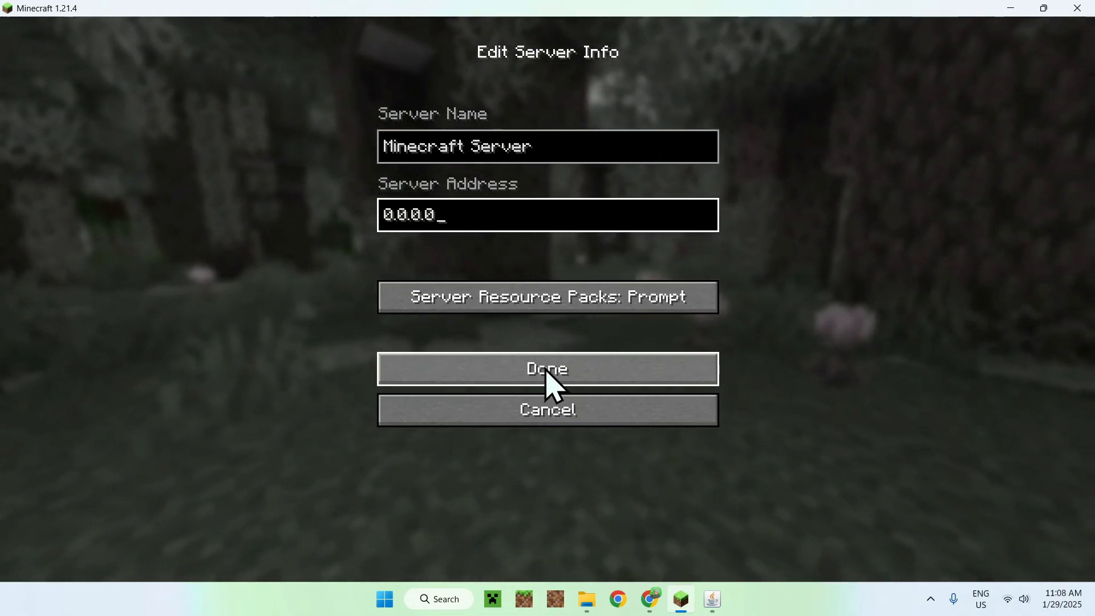
pyautogui.click(547, 369)
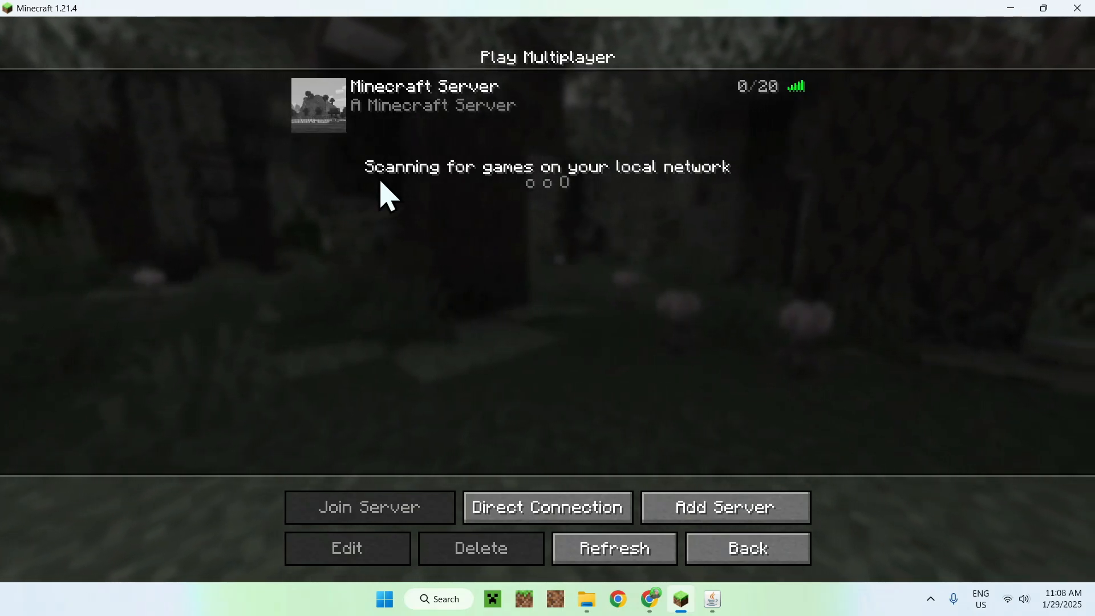
pyautogui.click(368, 507)
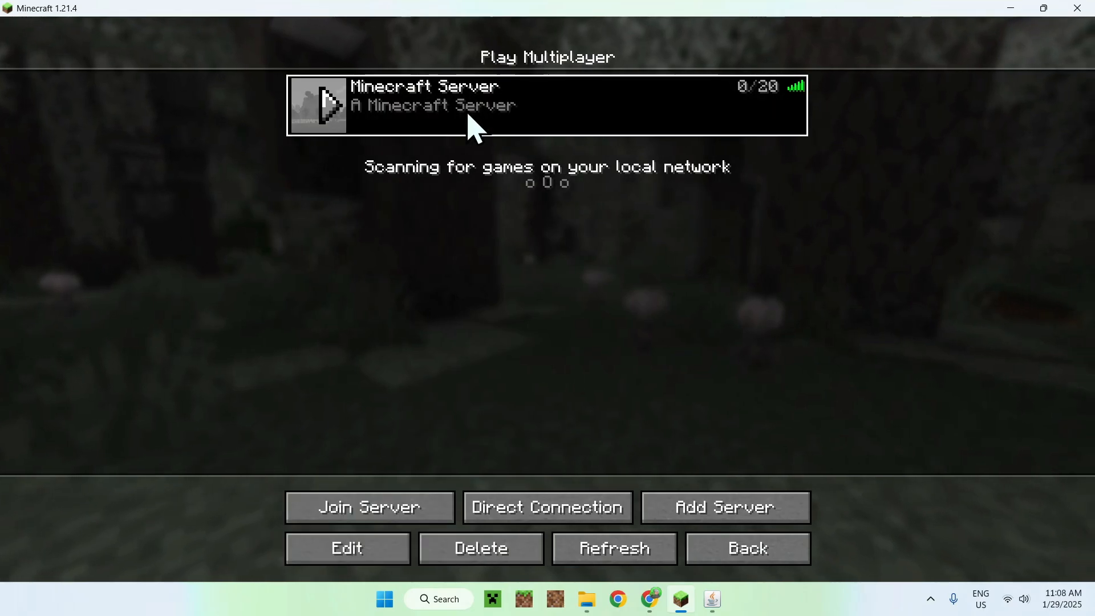
pyautogui.click(745, 548)
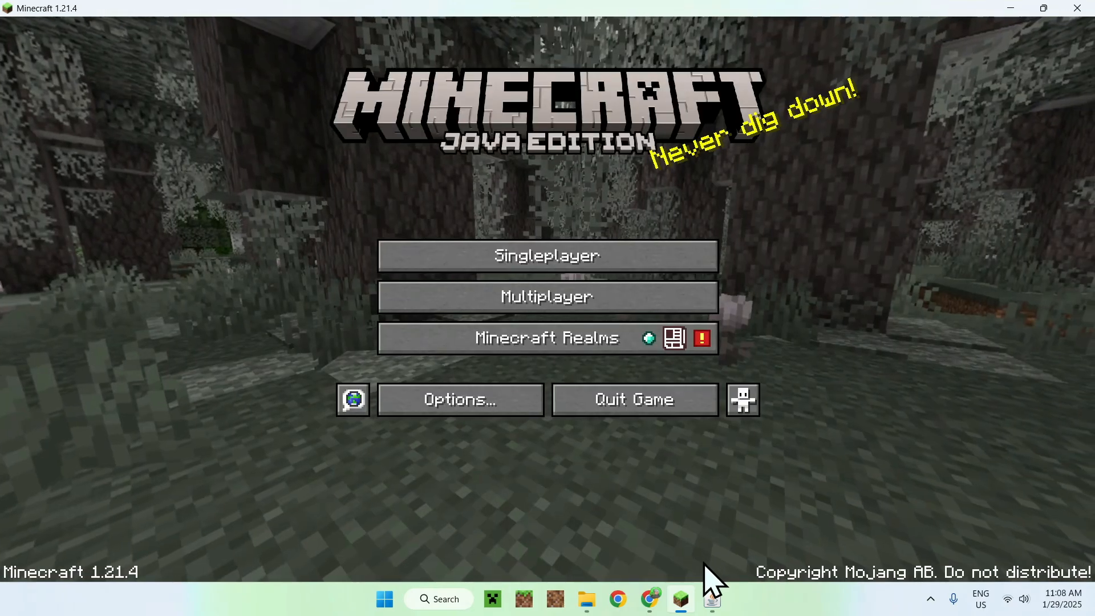
# - Shut down the self-hosted server, close its folder window, and switch to the web browser
pyautogui.click(712, 599)
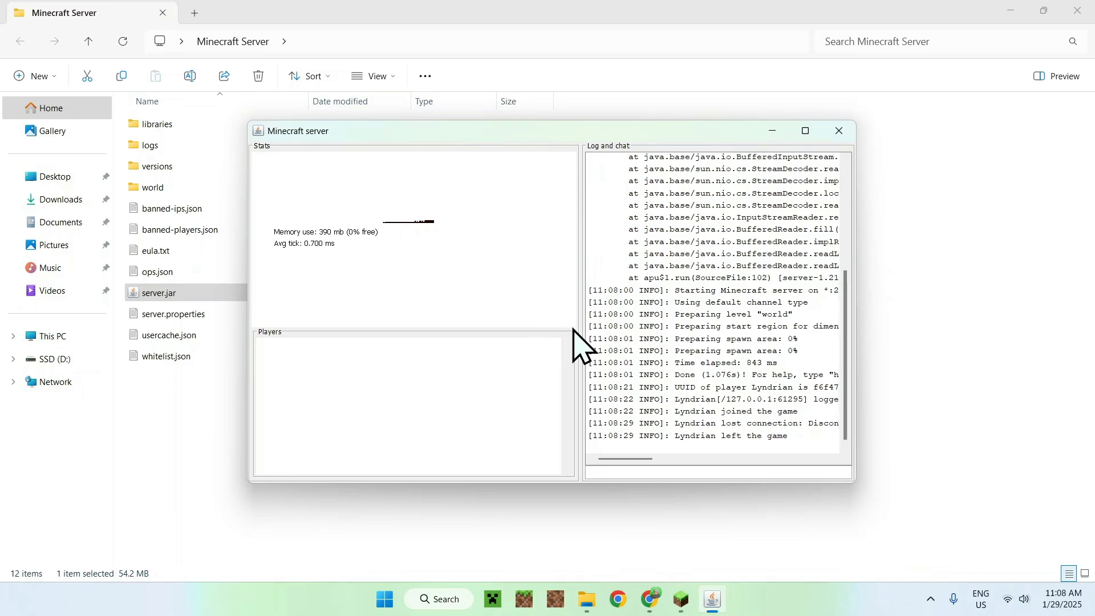
pyautogui.click(838, 130)
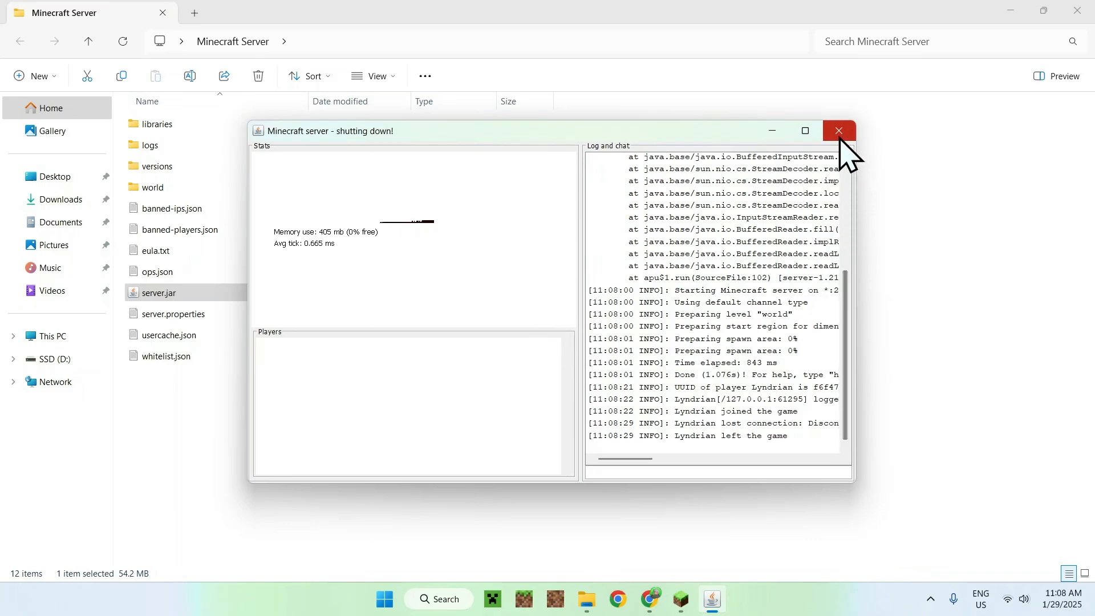
pyautogui.click(838, 130)
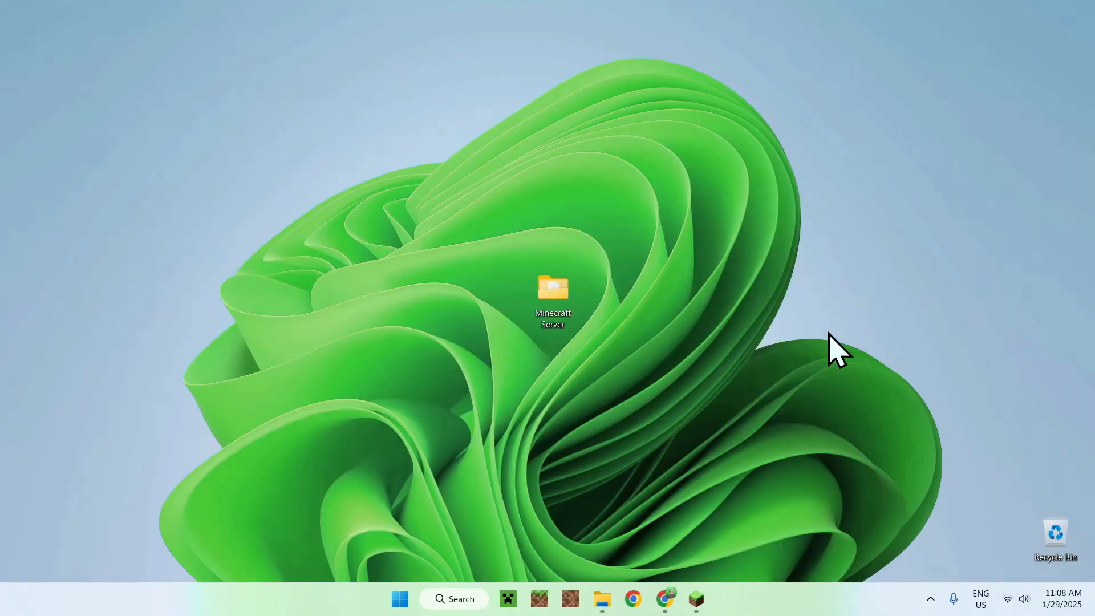
pyautogui.click(665, 598)
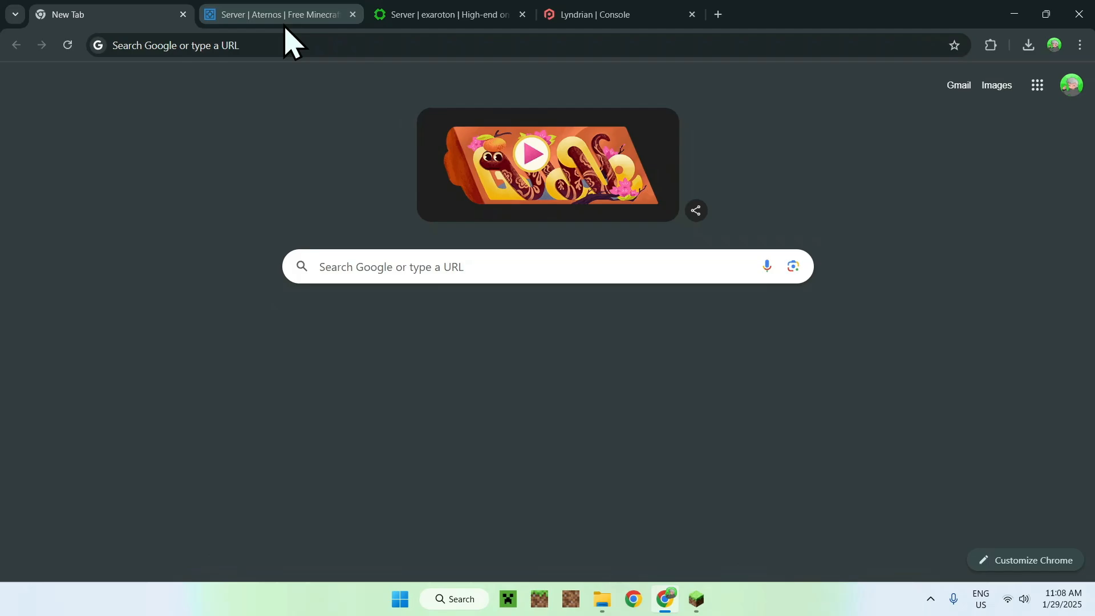
# - Start the Aternos server, allow notifications, and copy its address ServerTutorials.aternos.me
pyautogui.click(278, 13)
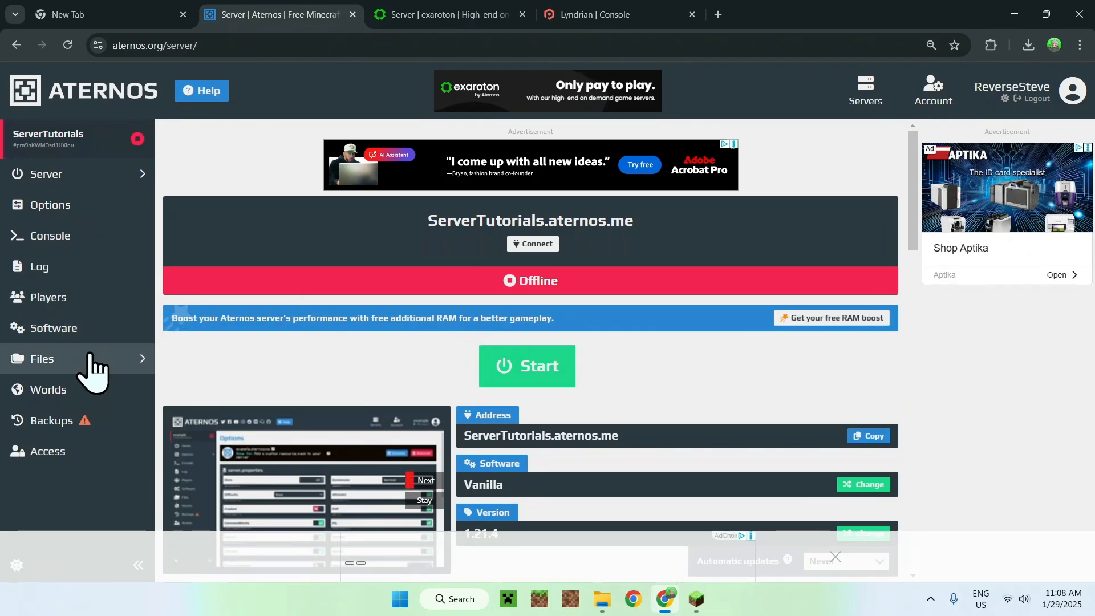
pyautogui.moveTo(271, 392)
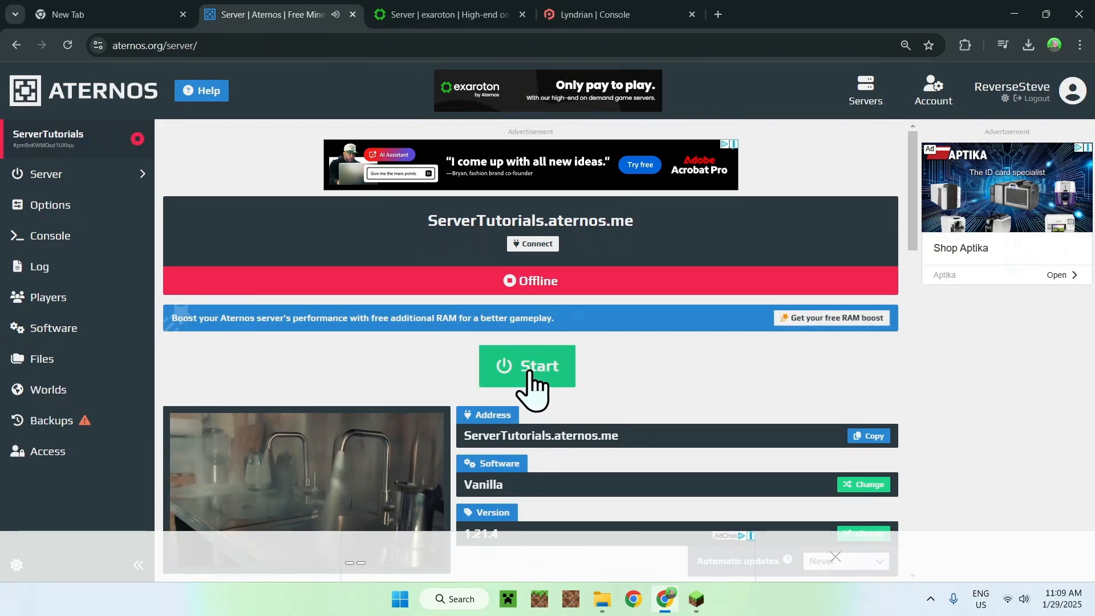
pyautogui.click(527, 366)
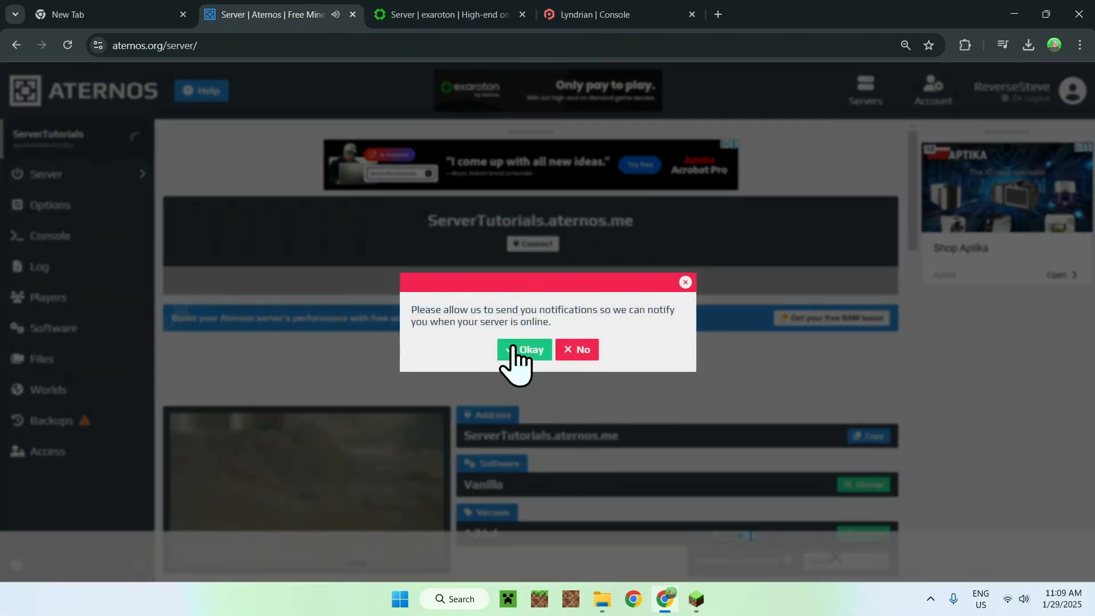
pyautogui.click(523, 349)
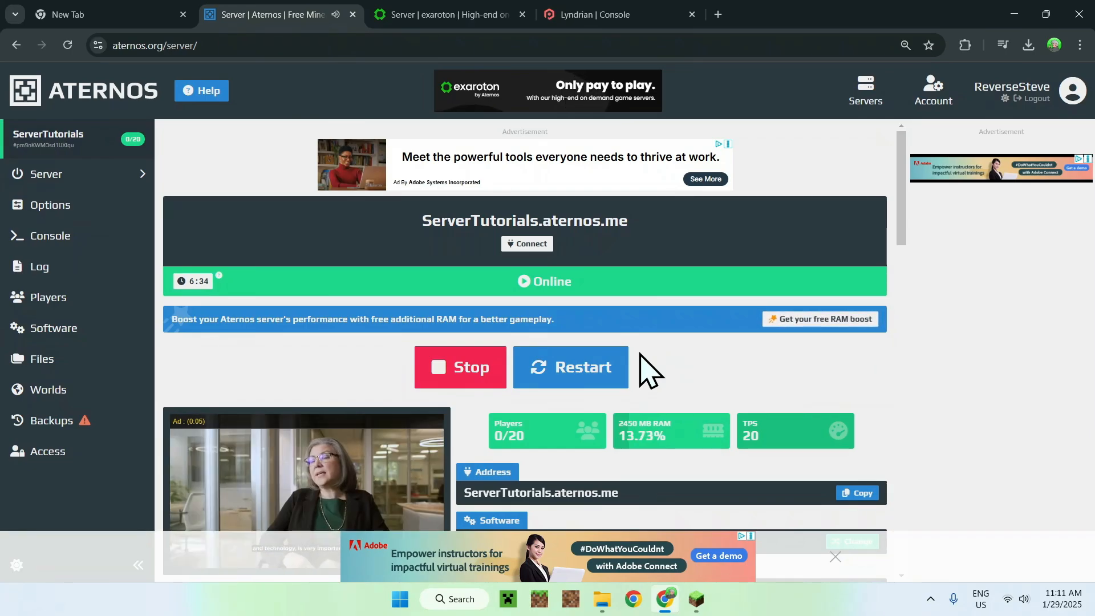
pyautogui.doubleClick(524, 220)
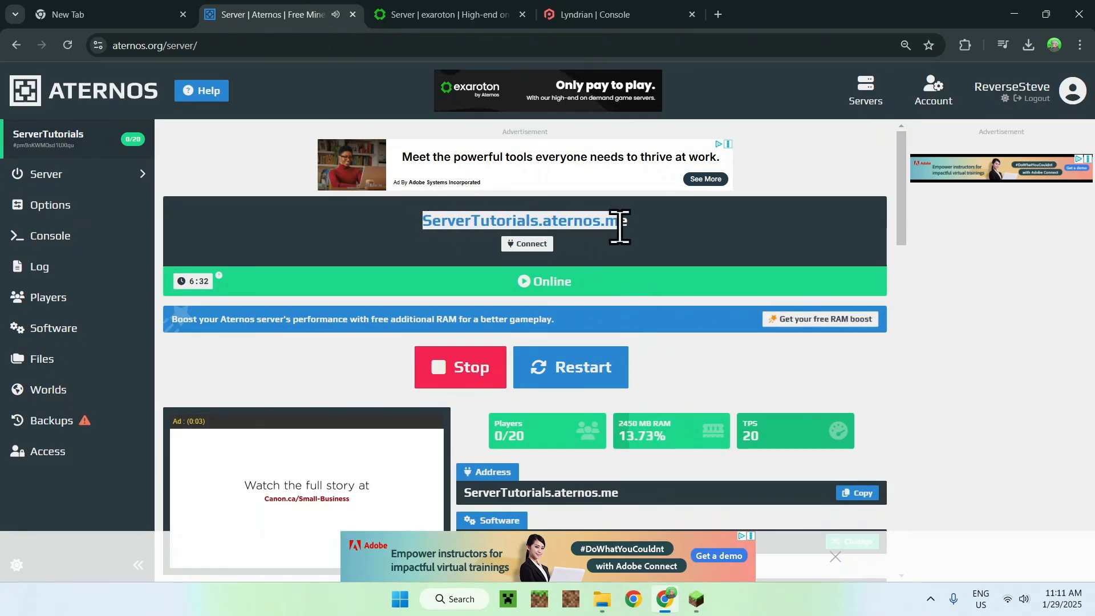
pyautogui.rightClick(520, 220)
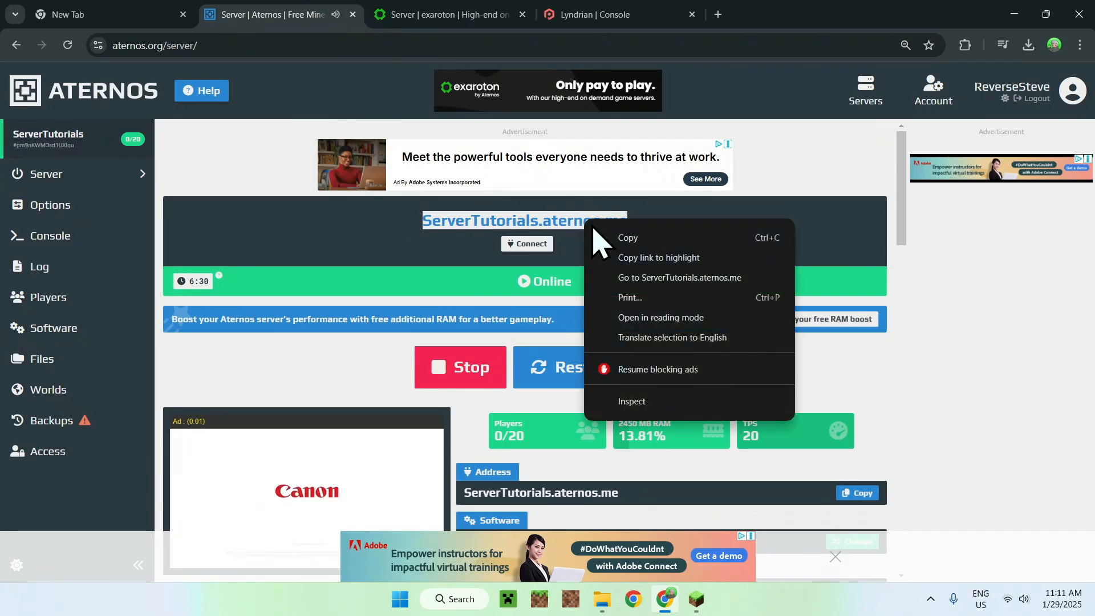
pyautogui.click(698, 300)
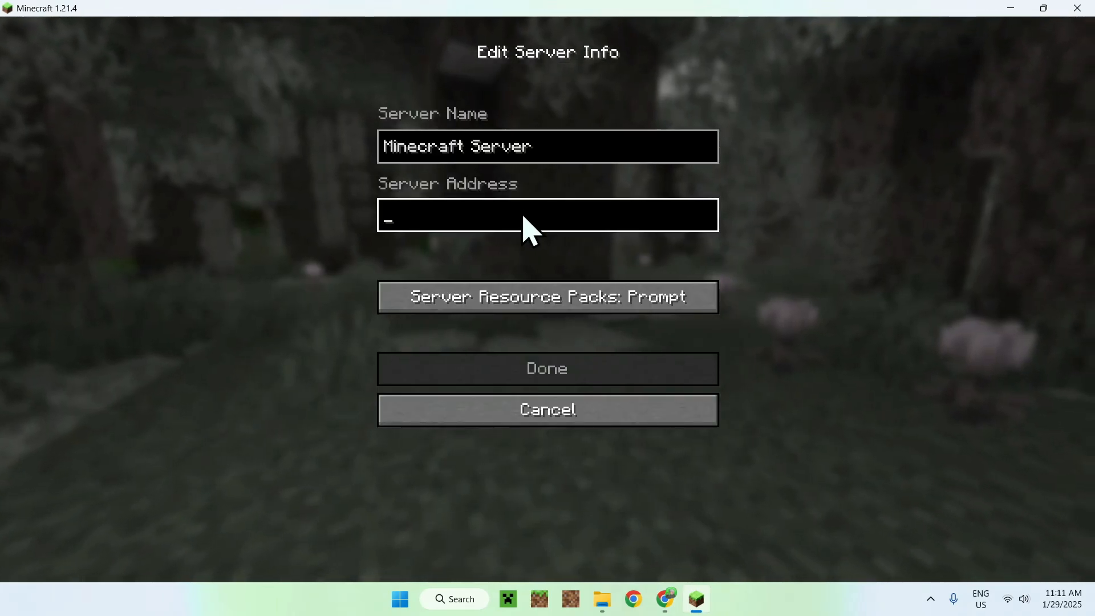
# - Save the Aternos server entry, join it, then switch to the exaroton page
pyautogui.click(547, 409)
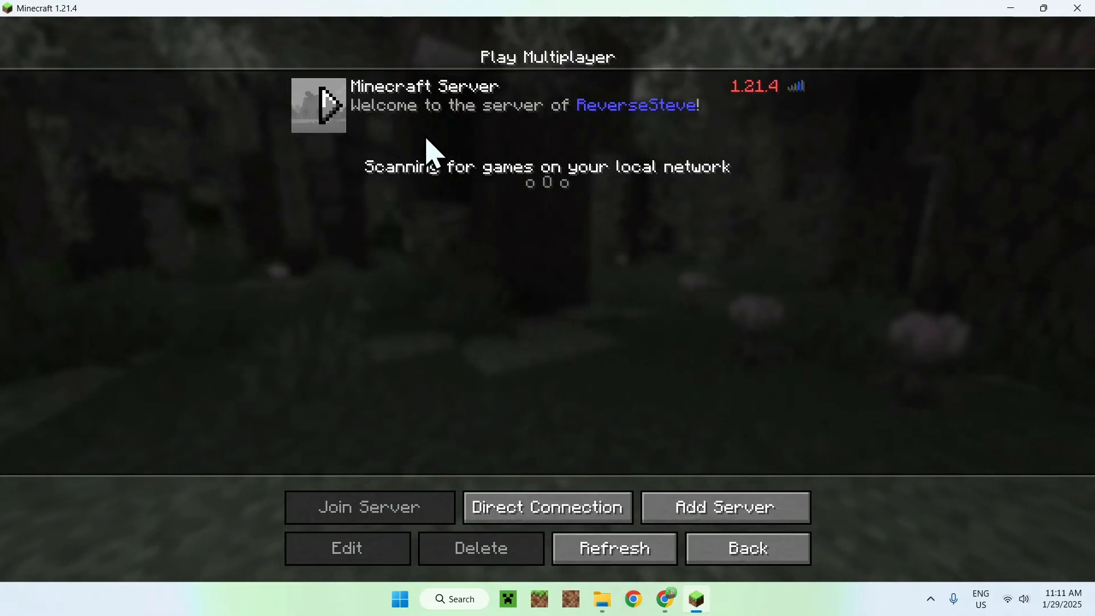
pyautogui.click(614, 549)
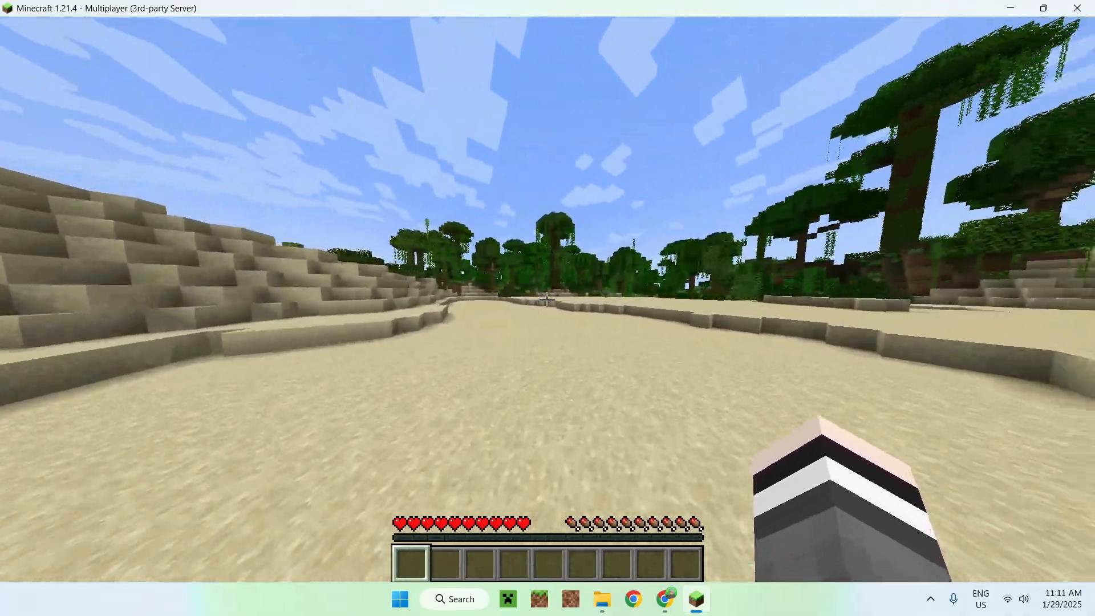
pyautogui.moveTo(548, 308)
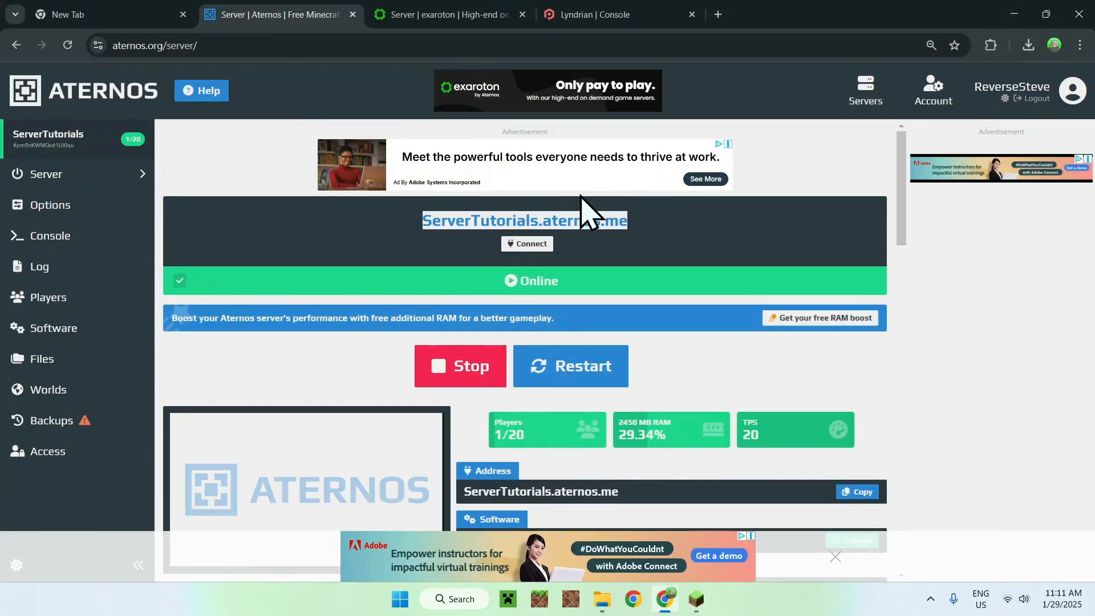
pyautogui.click(447, 14)
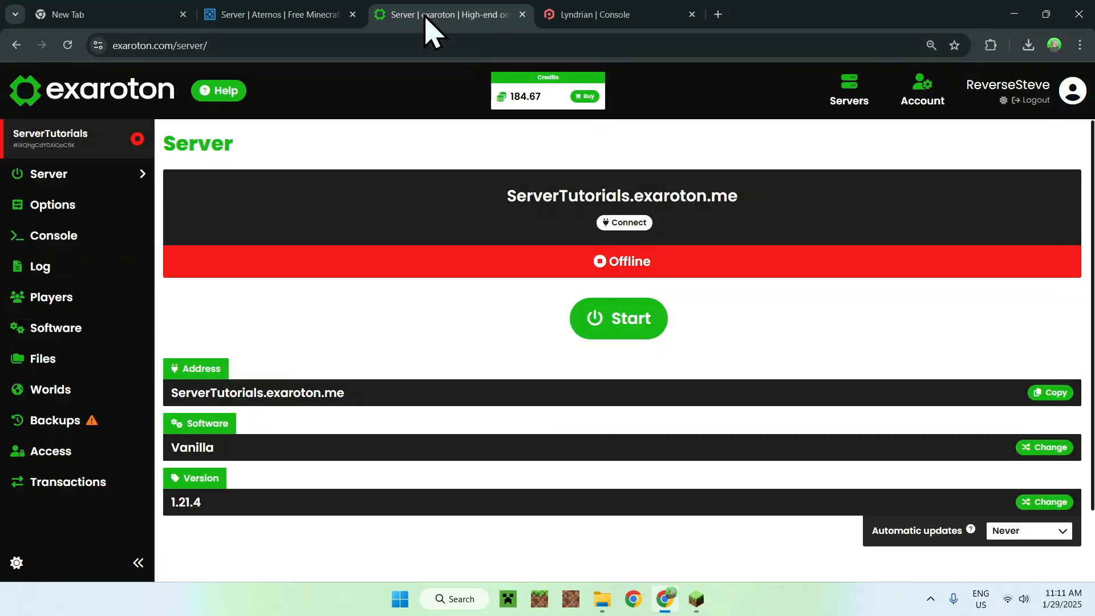
pyautogui.moveTo(378, 105)
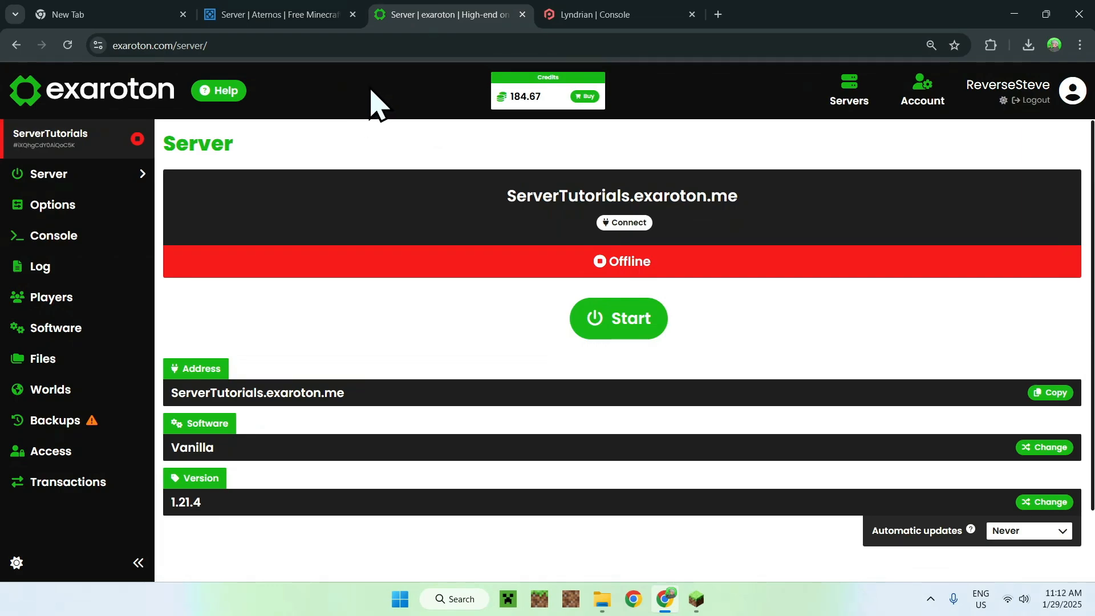
pyautogui.moveTo(77, 205)
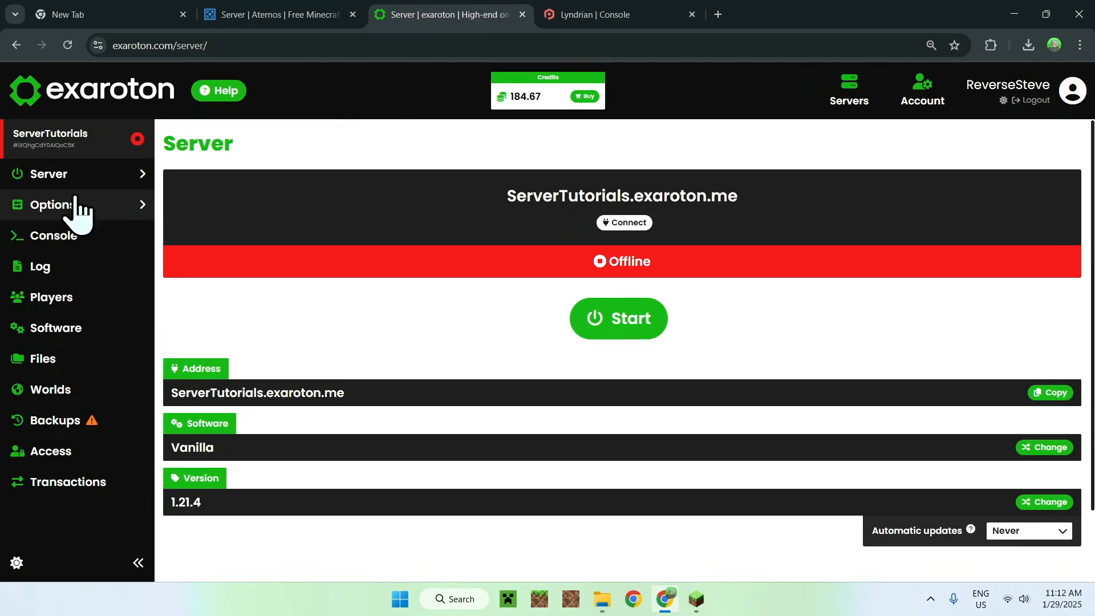
# - Open the Options page for the ServerTutorials exaroton server
pyautogui.click(53, 204)
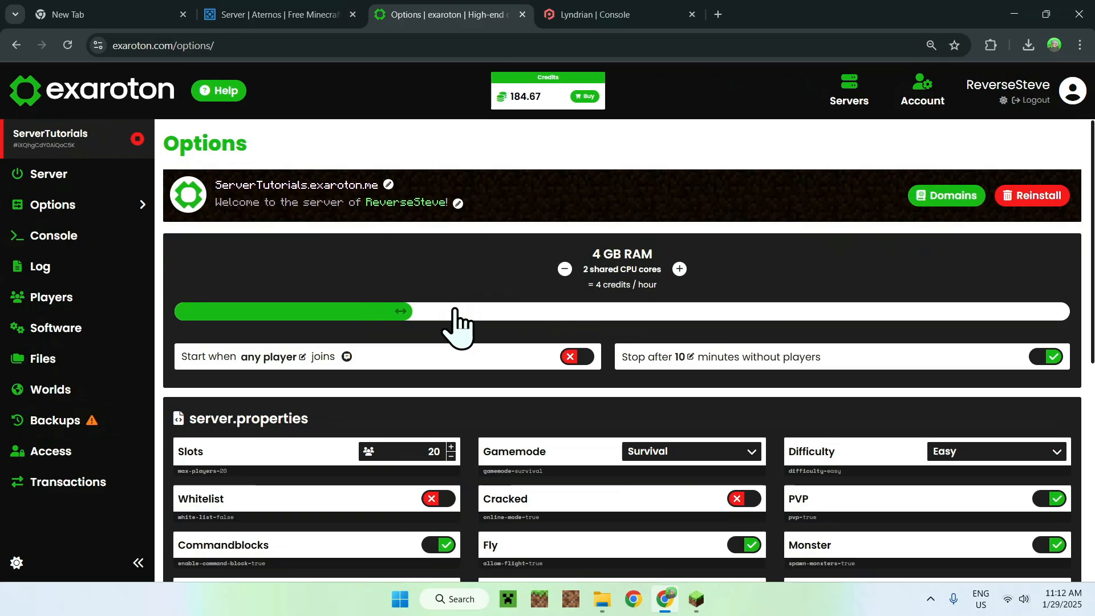
# - Set the exaroton server RAM to 8 GB and return to its Server page
pyautogui.moveTo(401, 311); pyautogui.dragTo(461, 310)
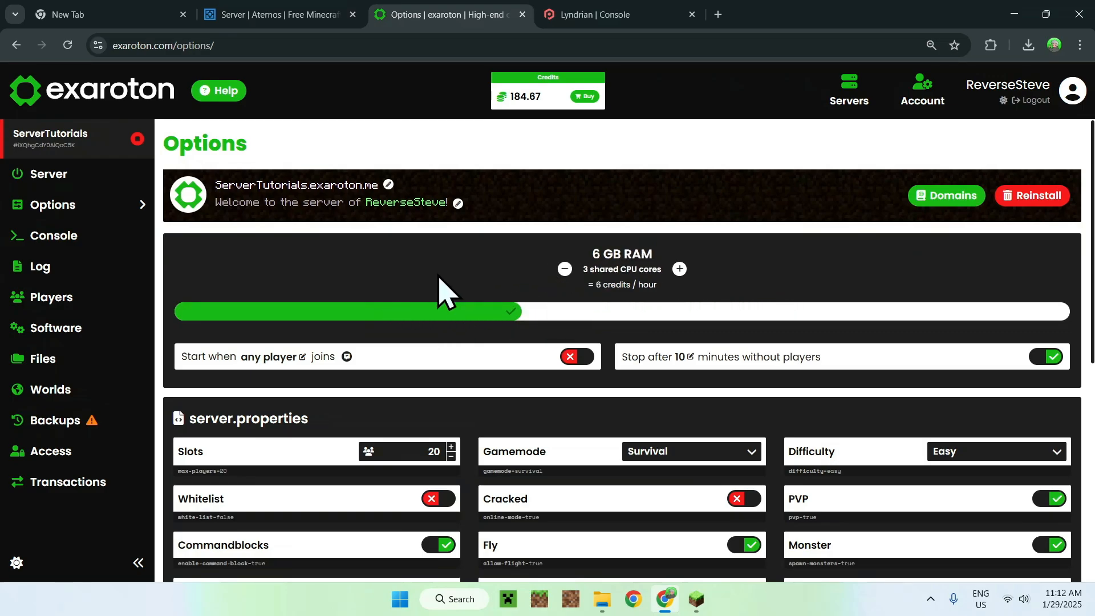
pyautogui.moveTo(517, 135)
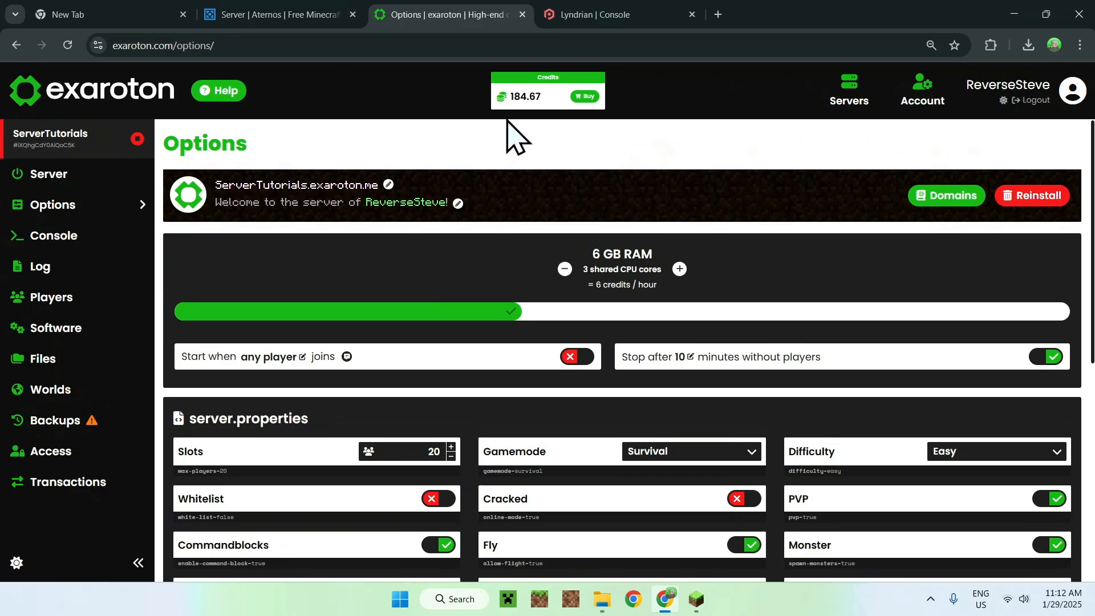
pyautogui.moveTo(512, 310)
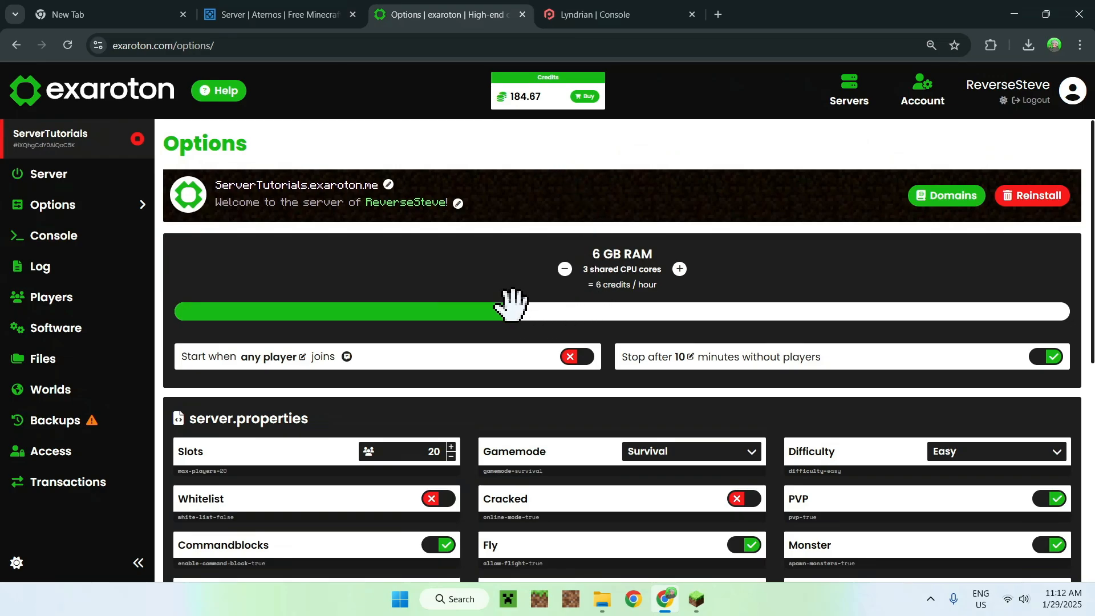
pyautogui.moveTo(513, 310); pyautogui.dragTo(583, 311)
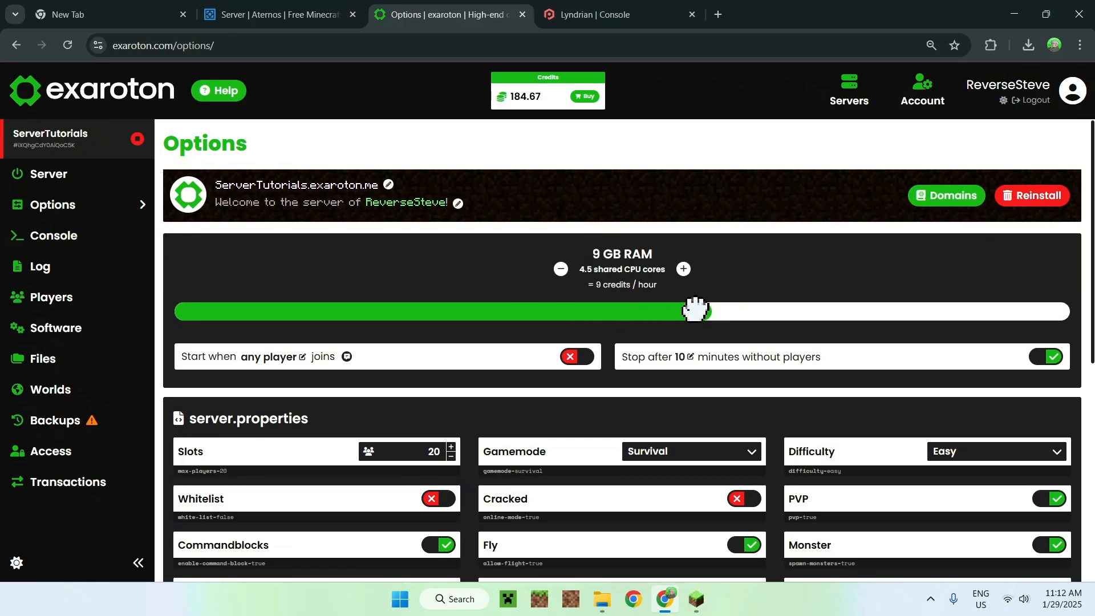
pyautogui.moveTo(696, 311); pyautogui.dragTo(601, 312)
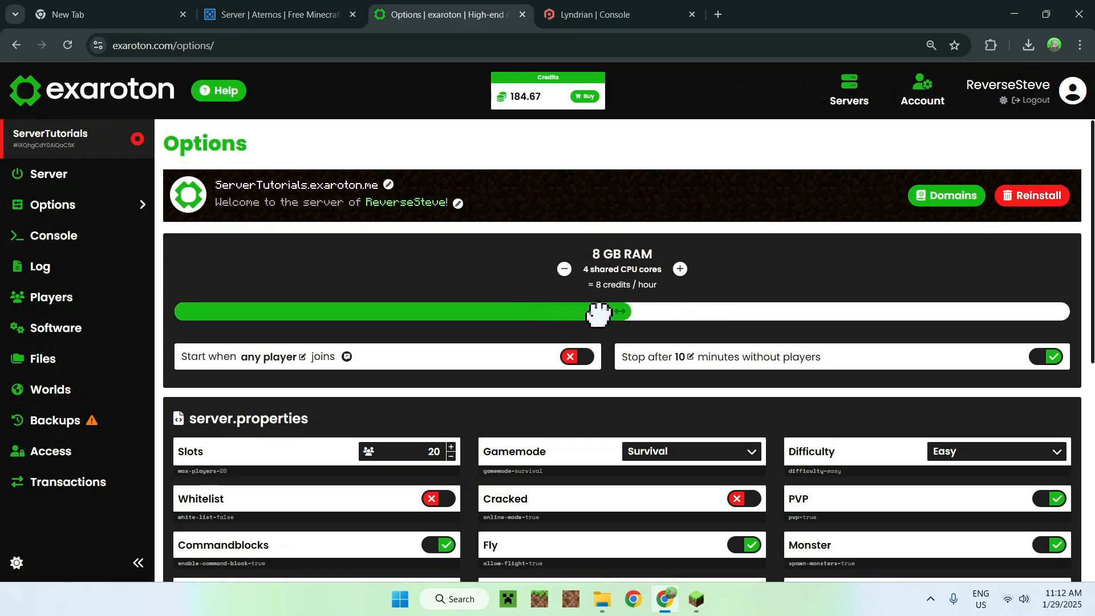
pyautogui.moveTo(601, 313); pyautogui.dragTo(546, 315)
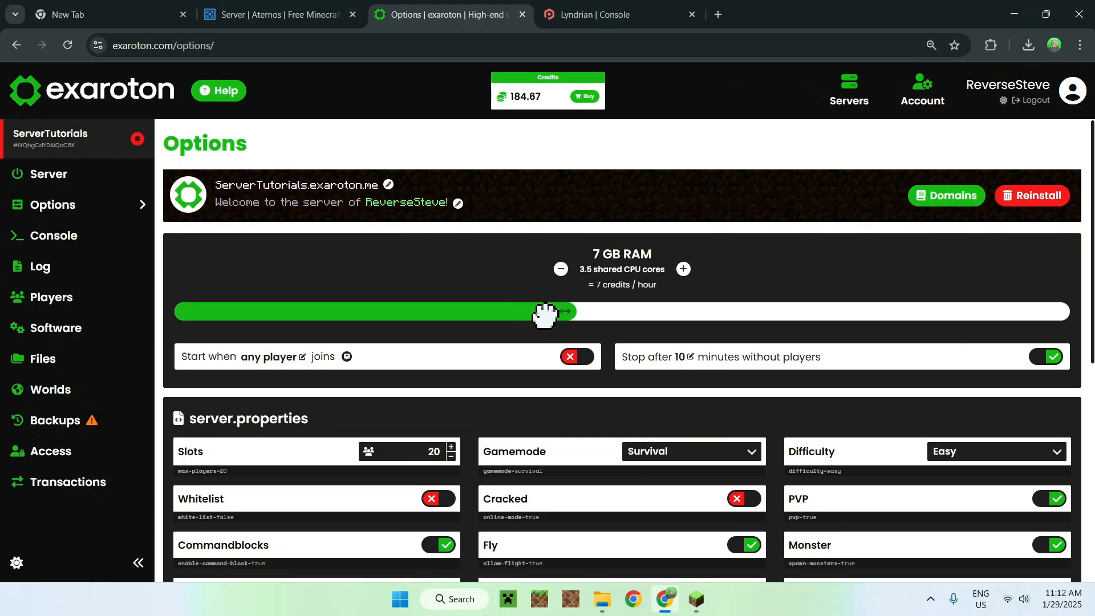
pyautogui.moveTo(545, 313); pyautogui.dragTo(609, 312)
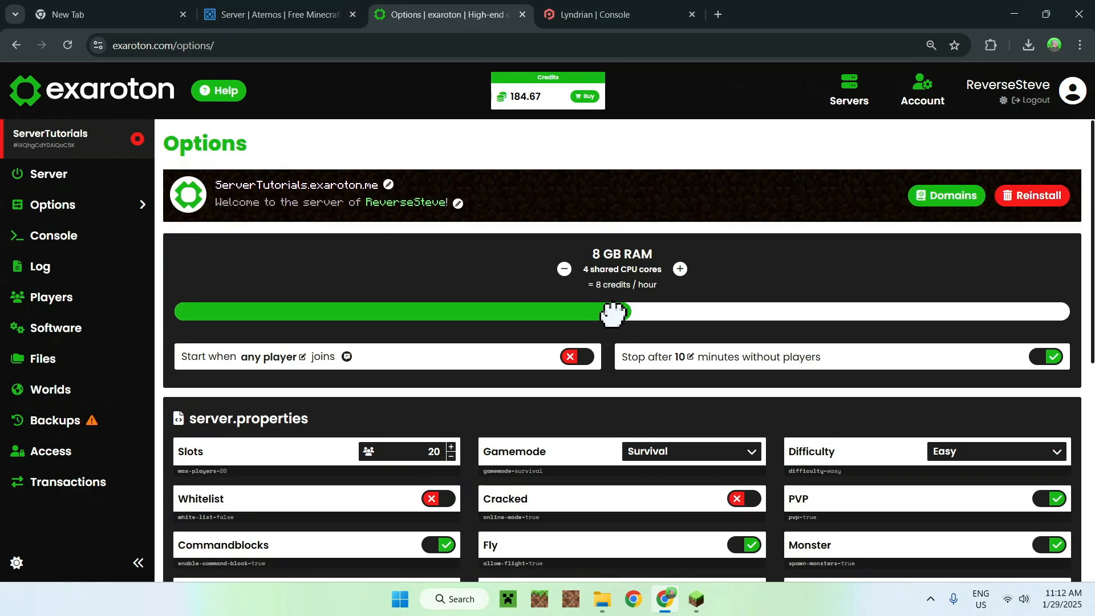
pyautogui.moveTo(596, 283)
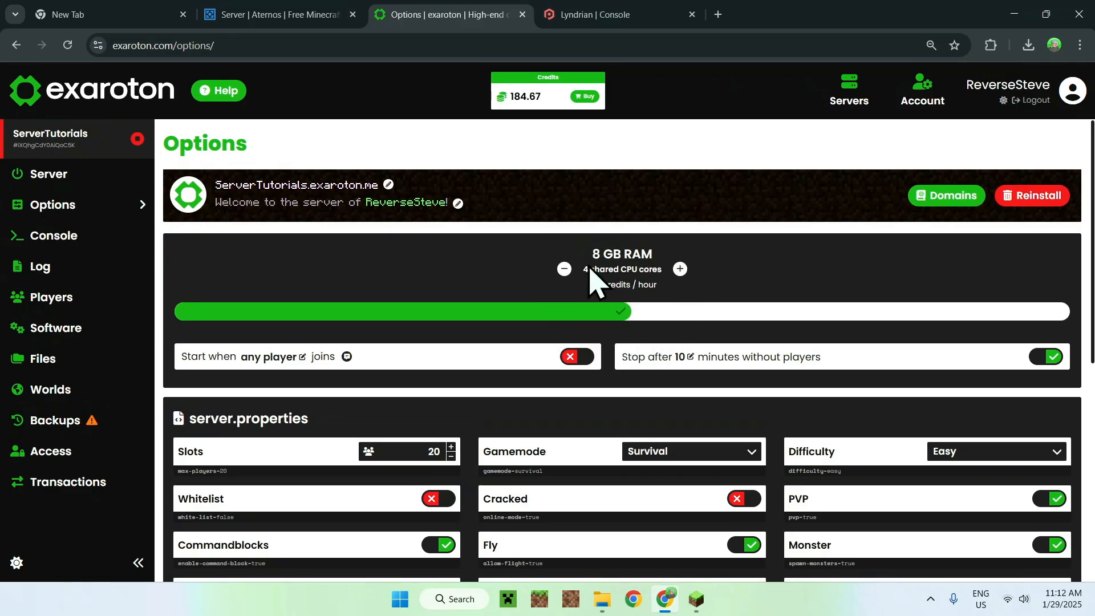
pyautogui.click(49, 173)
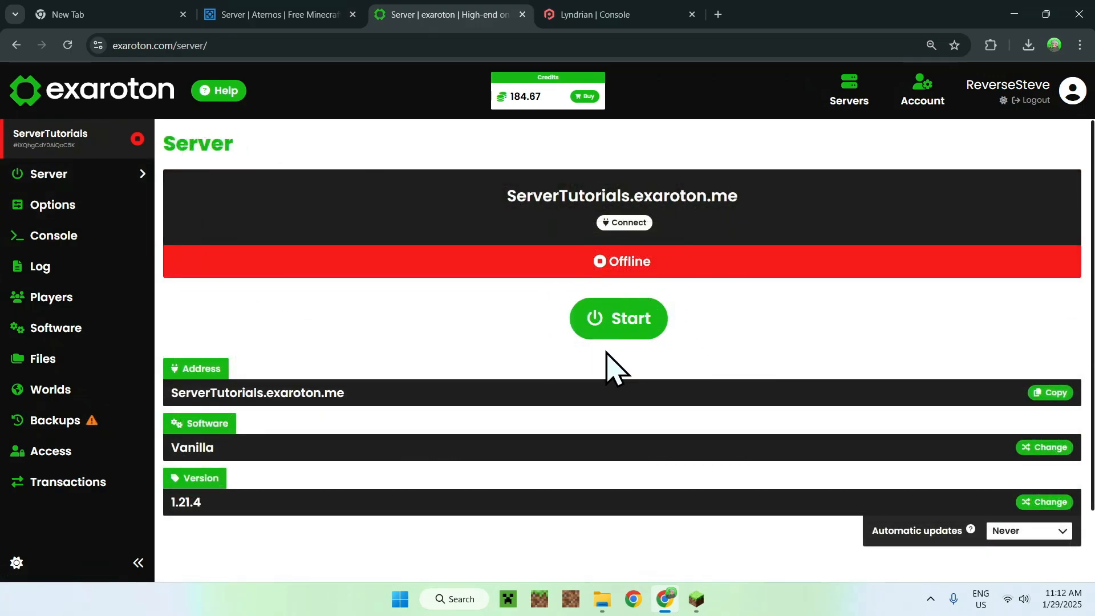
# - Start the ServerTutorials exaroton server and decline the notification prompt
pyautogui.click(617, 319)
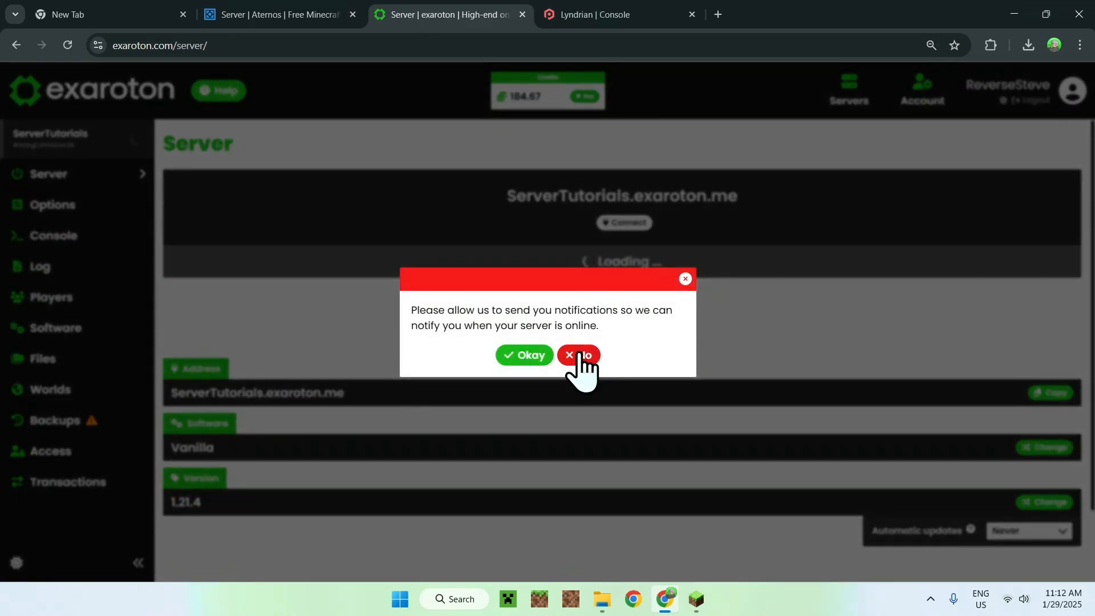
pyautogui.click(580, 355)
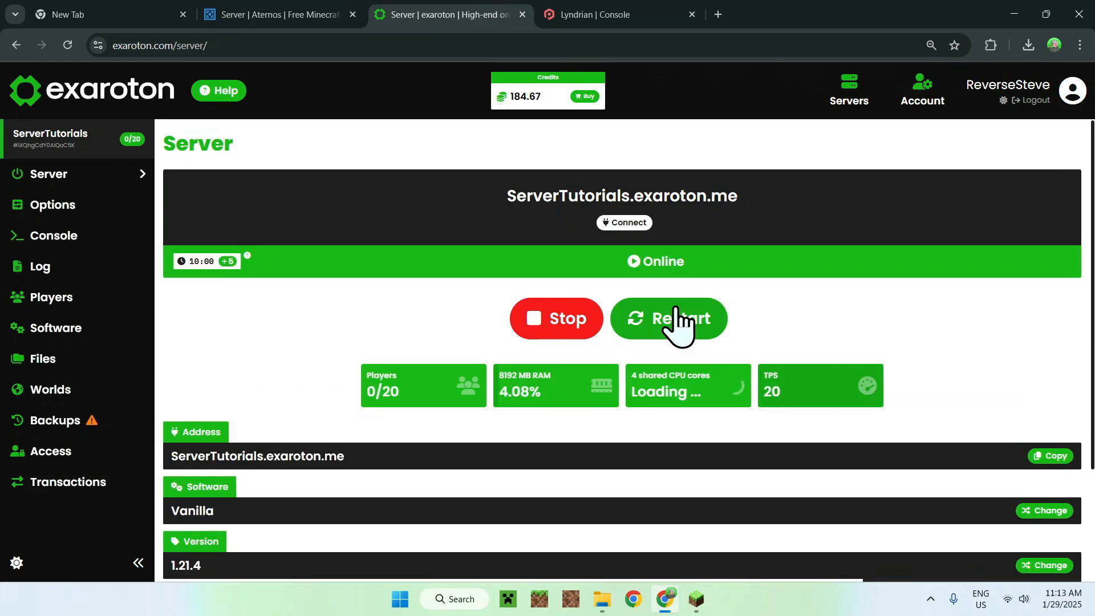
pyautogui.moveTo(787, 325)
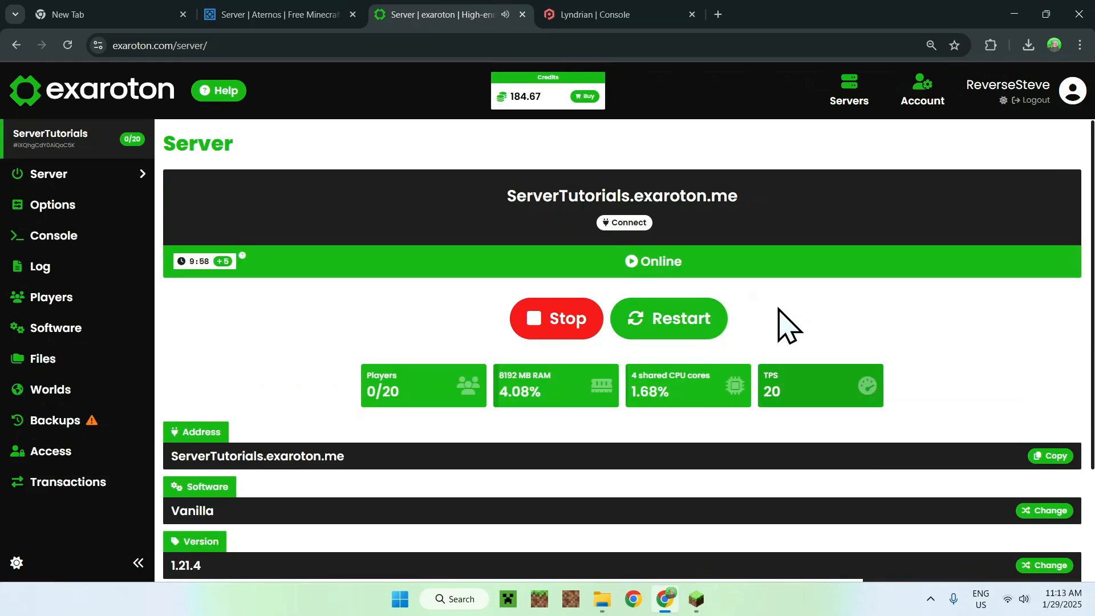
pyautogui.moveTo(777, 326)
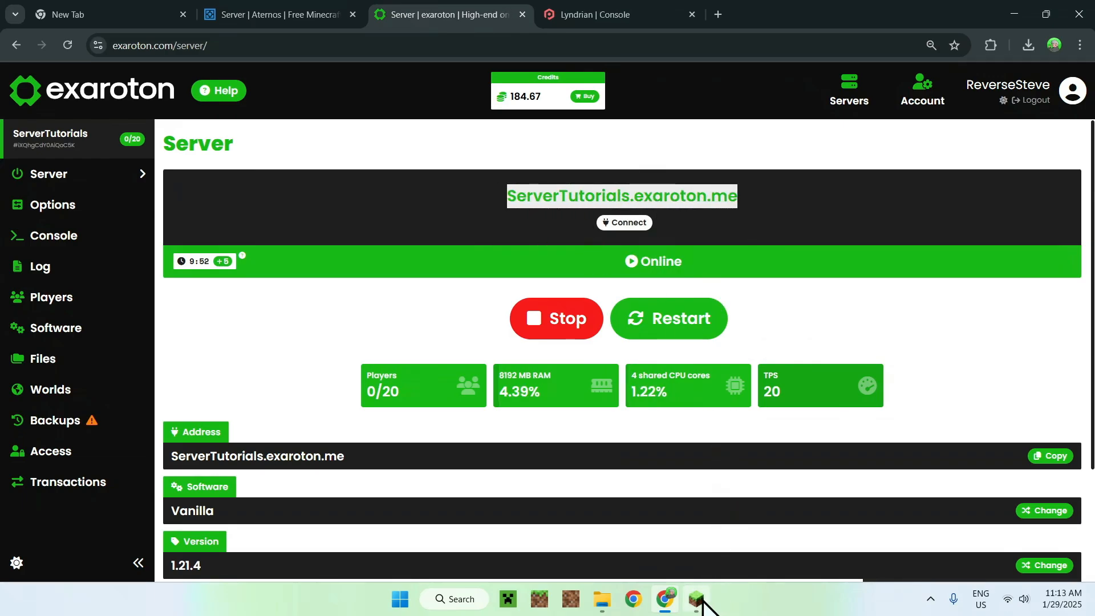
# - Return to Minecraft and join the server at ServerTutorials.exaroton.me
pyautogui.click(695, 599)
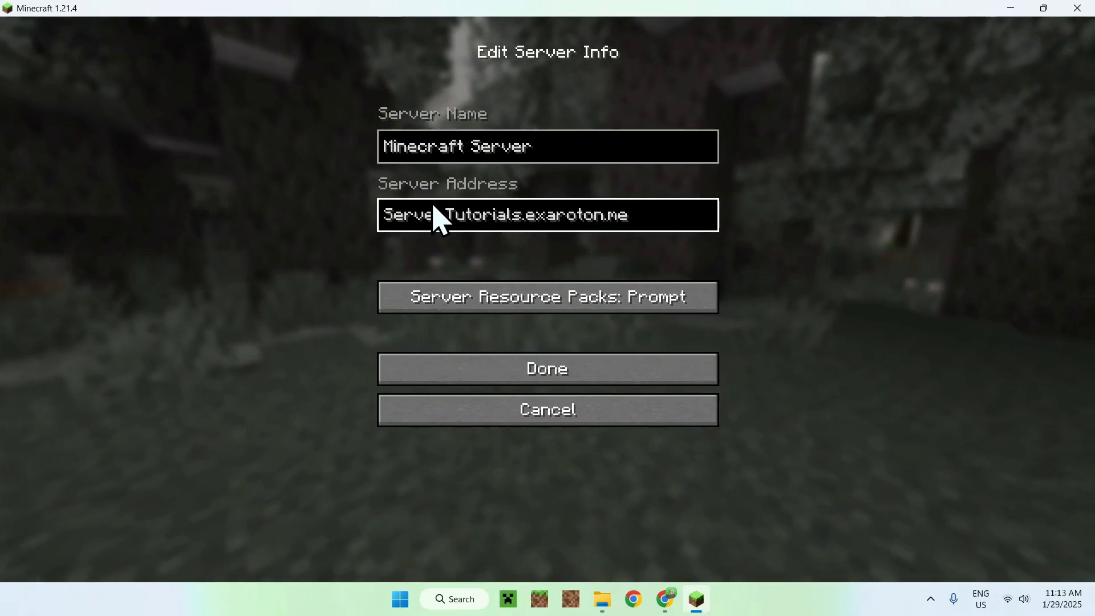
pyautogui.click(547, 369)
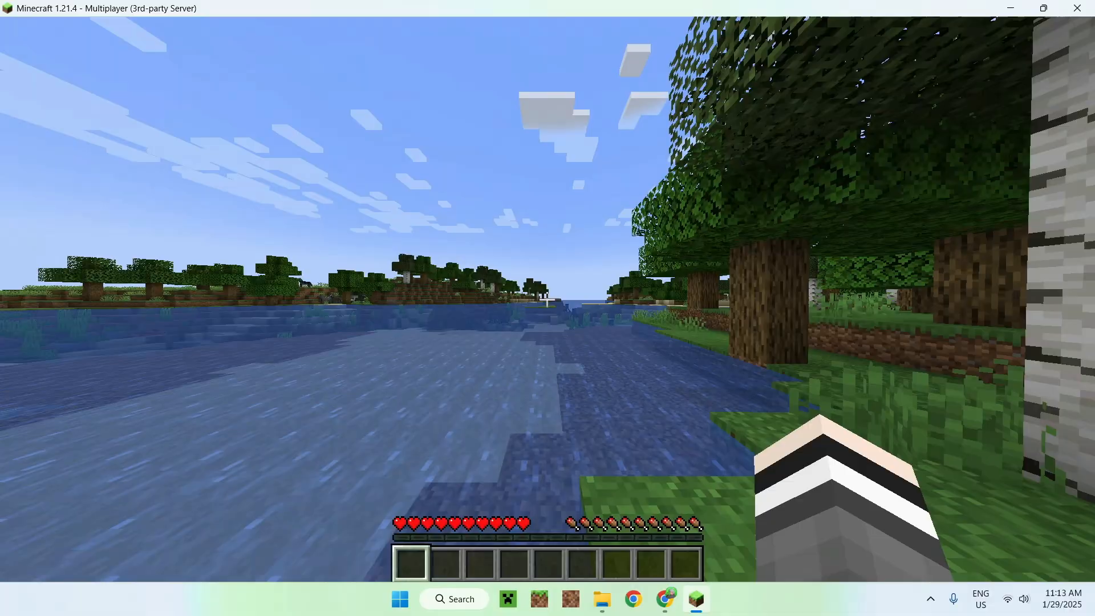
pyautogui.moveTo(548, 300)
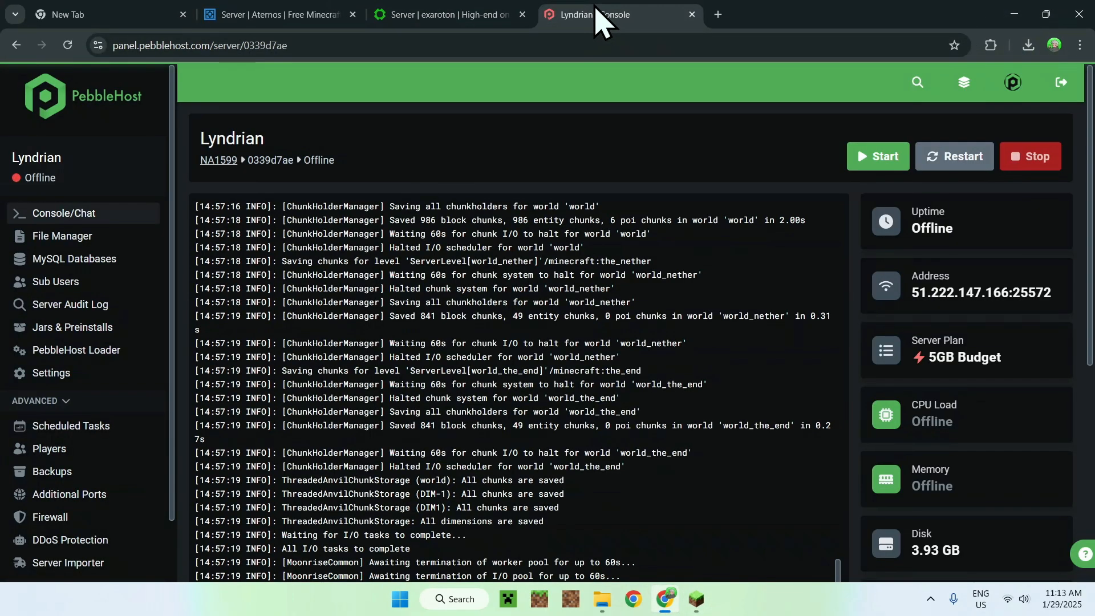
pyautogui.moveTo(405, 174)
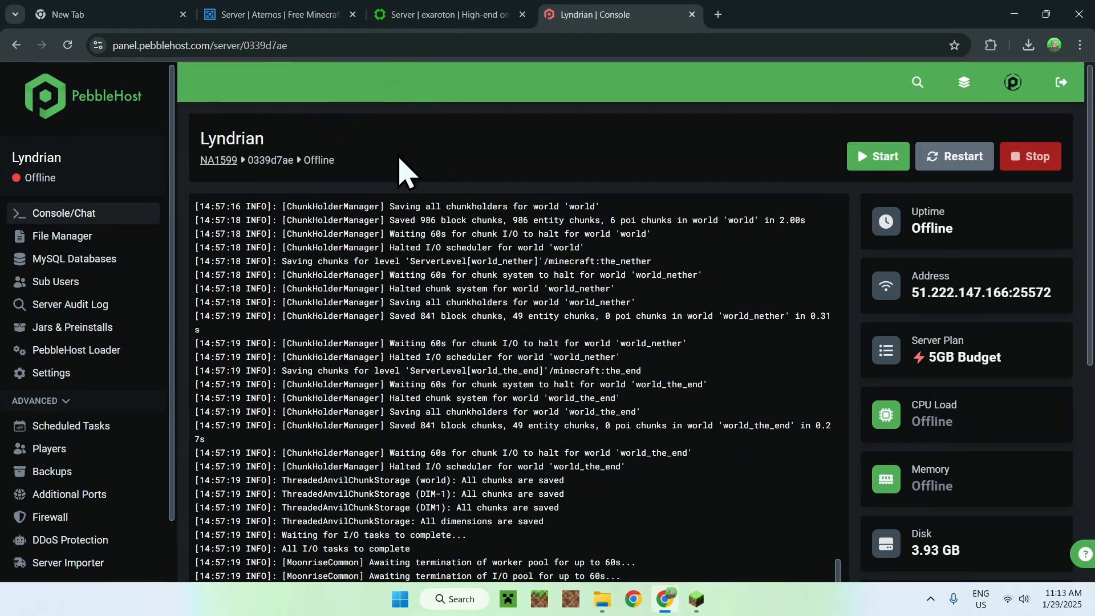
pyautogui.moveTo(386, 138)
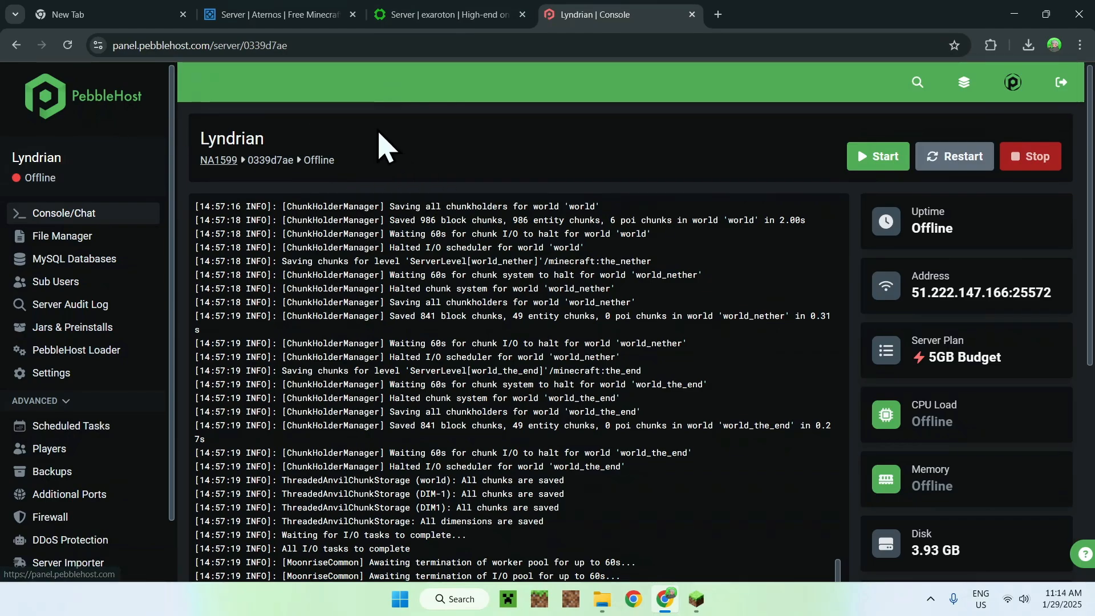
pyautogui.moveTo(184, 116)
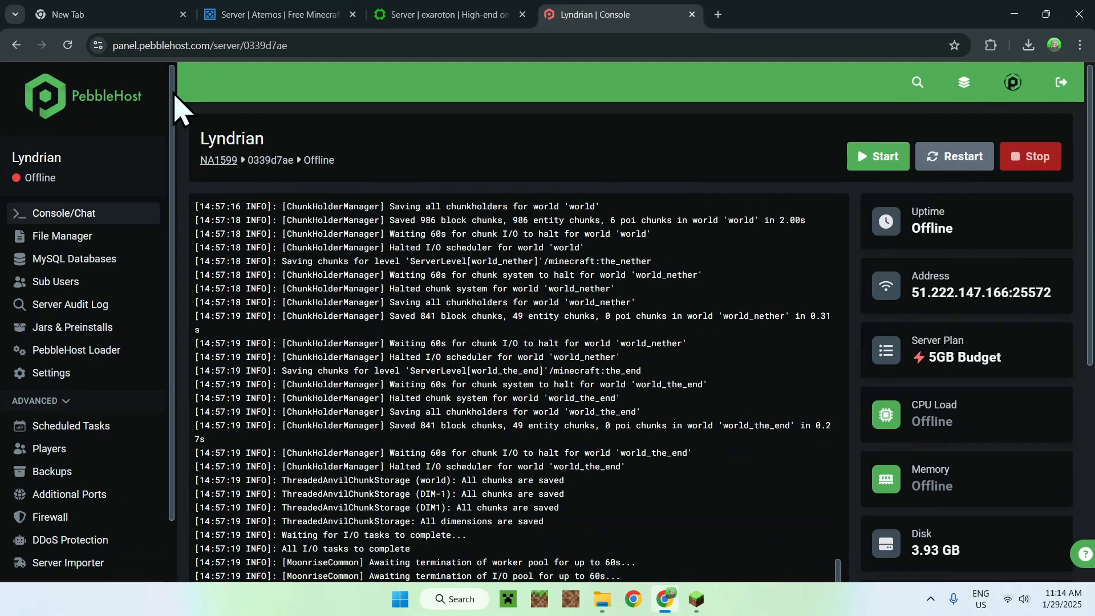
# - Scroll down the PebbleHost console page for the offline Lyndrian server
pyautogui.scroll(-3)
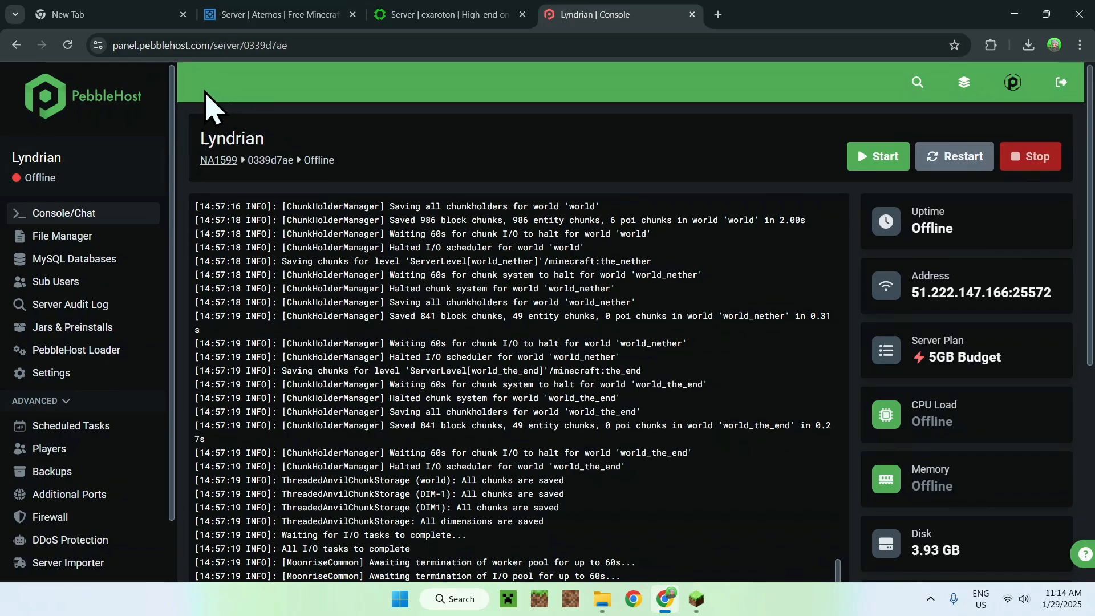
pyautogui.moveTo(955, 387)
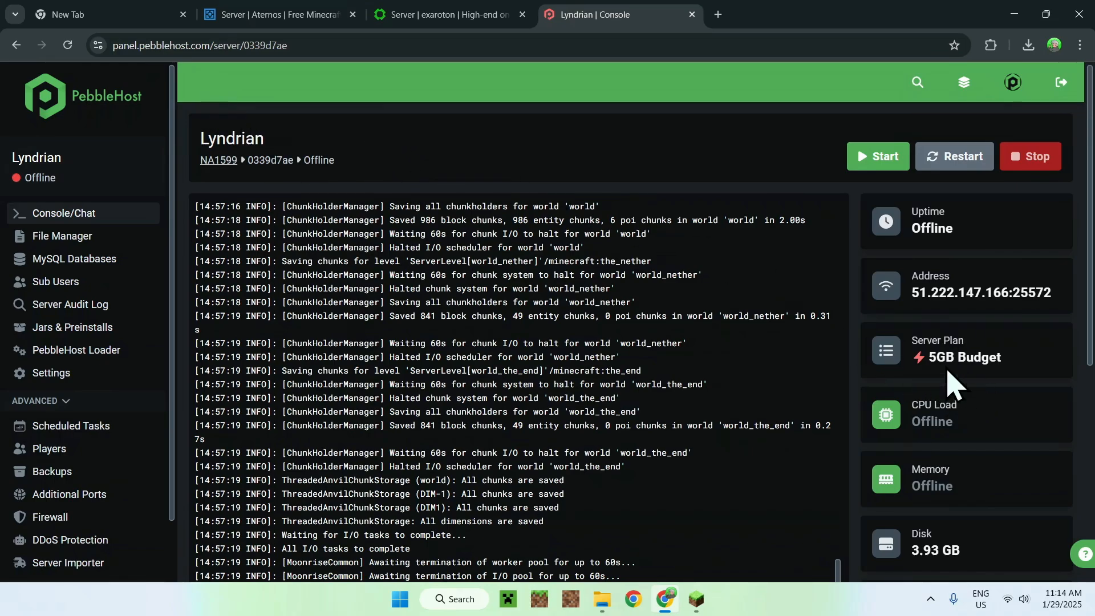
pyautogui.moveTo(590, 238)
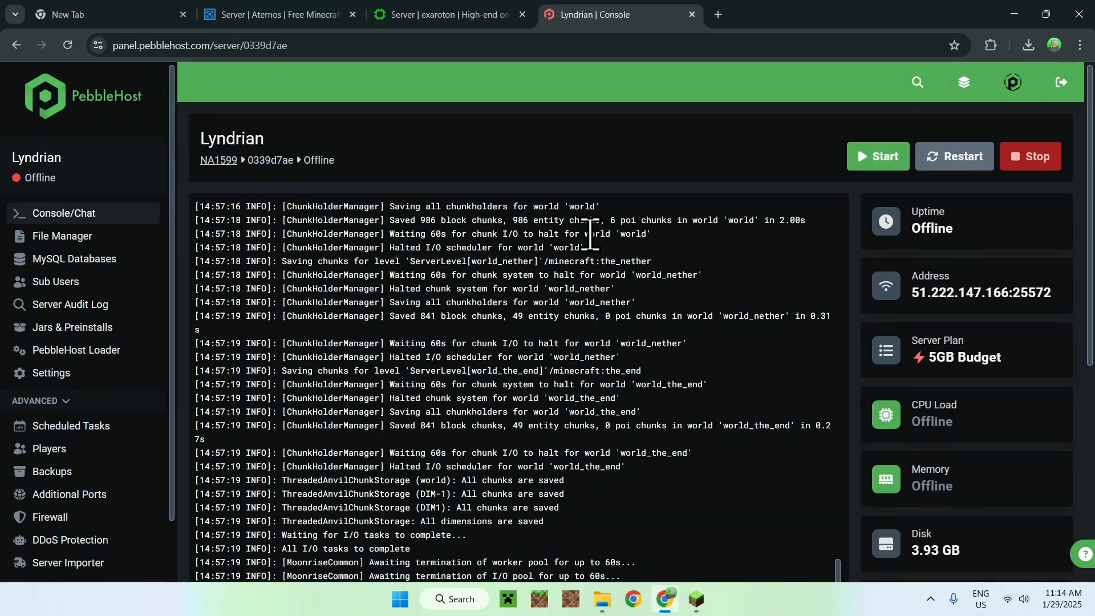
# - Start the Lyndrian server and watch the Paper 1.21.4 boot log until it is running
pyautogui.click(876, 156)
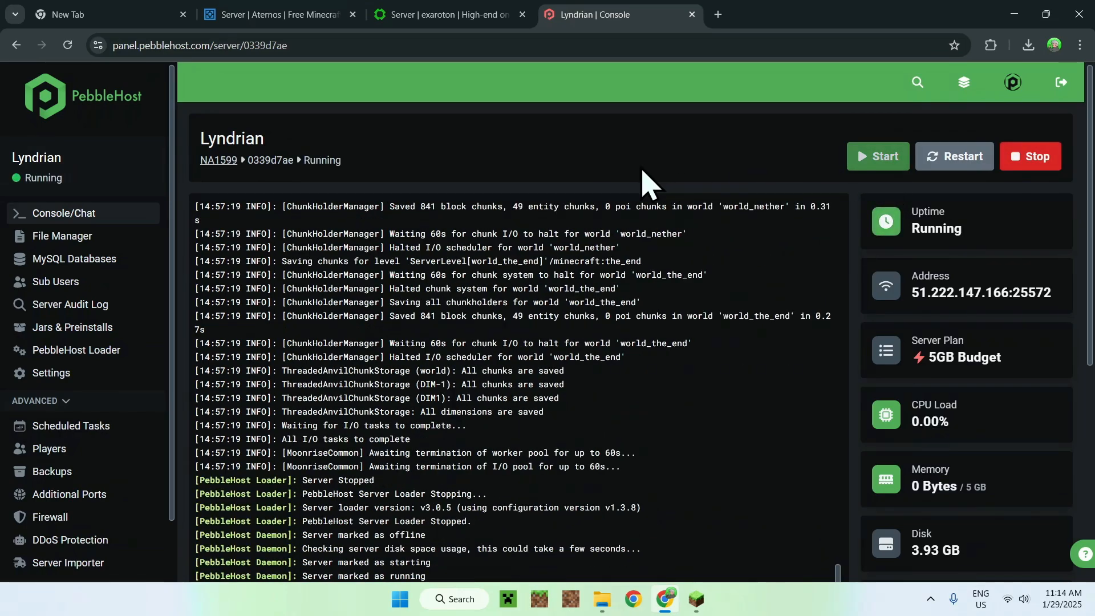
pyautogui.scroll(-3)
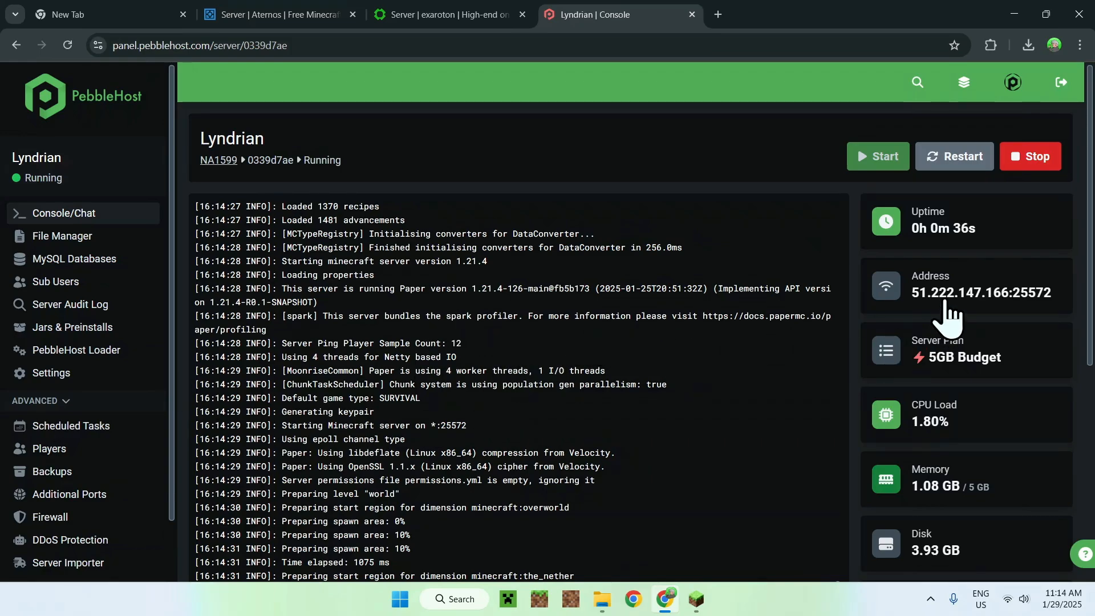
pyautogui.moveTo(918, 310)
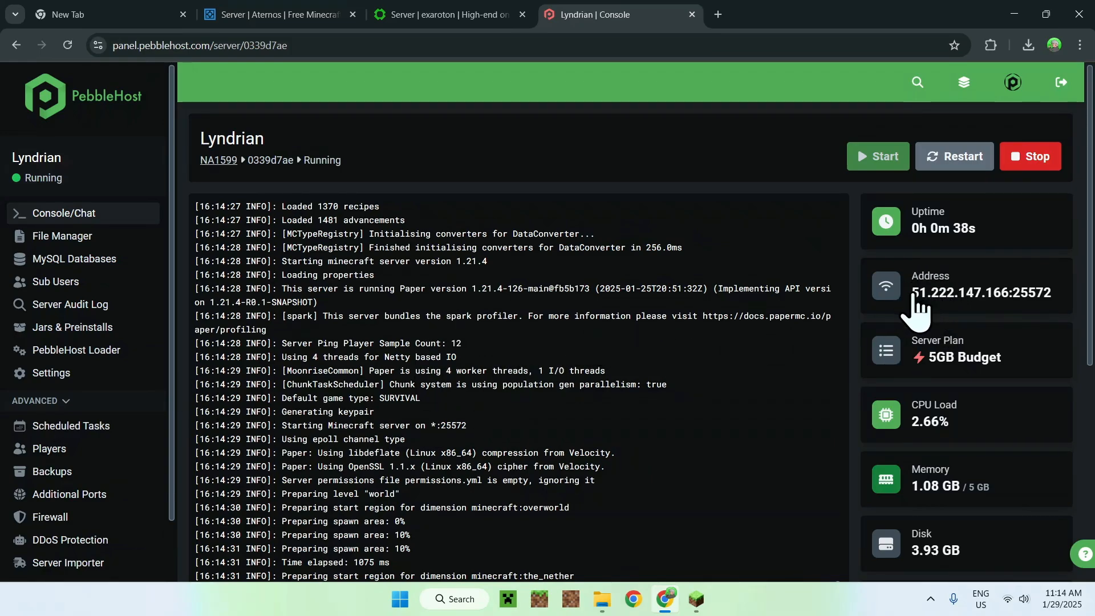
# - Select and copy the server address 51.222.147.166:25572 from the console panel
pyautogui.doubleClick(980, 293)
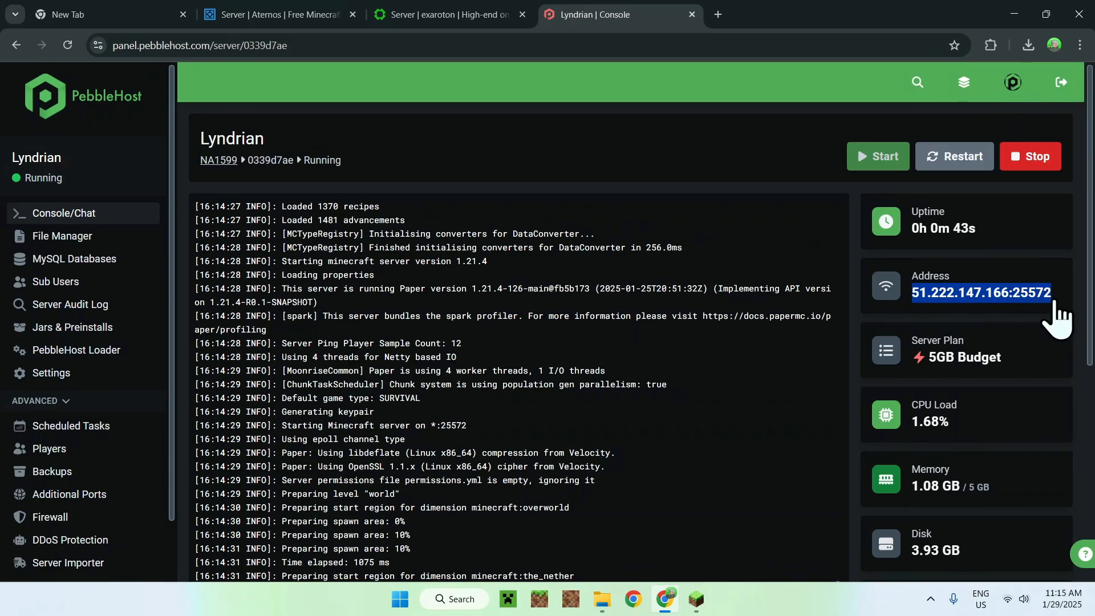
pyautogui.click(980, 292)
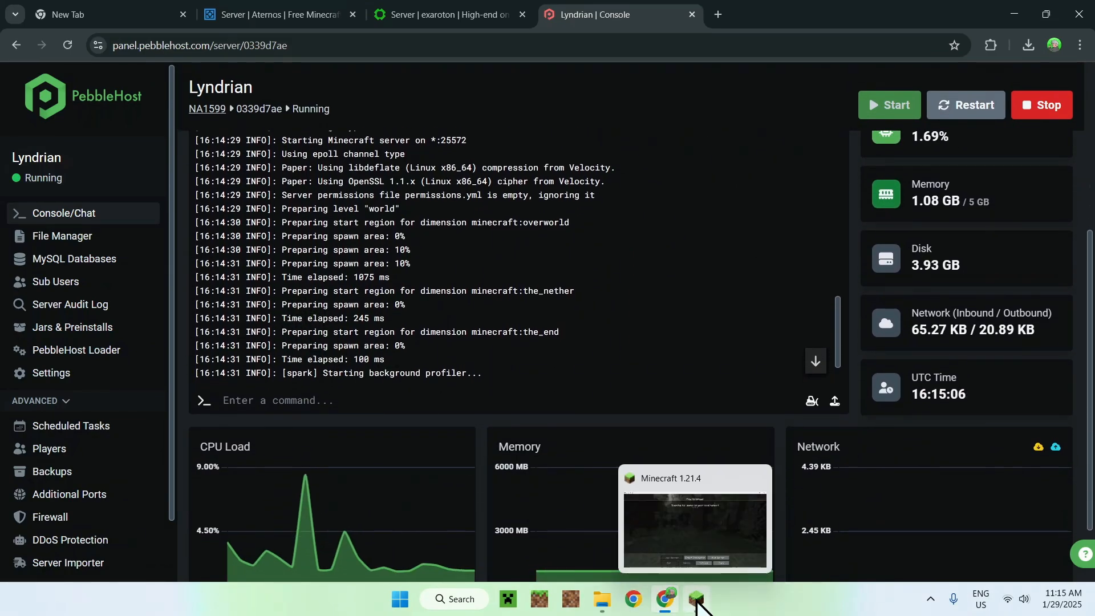
# - Add a server entry with address 51.222.147.166:25572 to the Minecraft multiplayer list
pyautogui.click(695, 599)
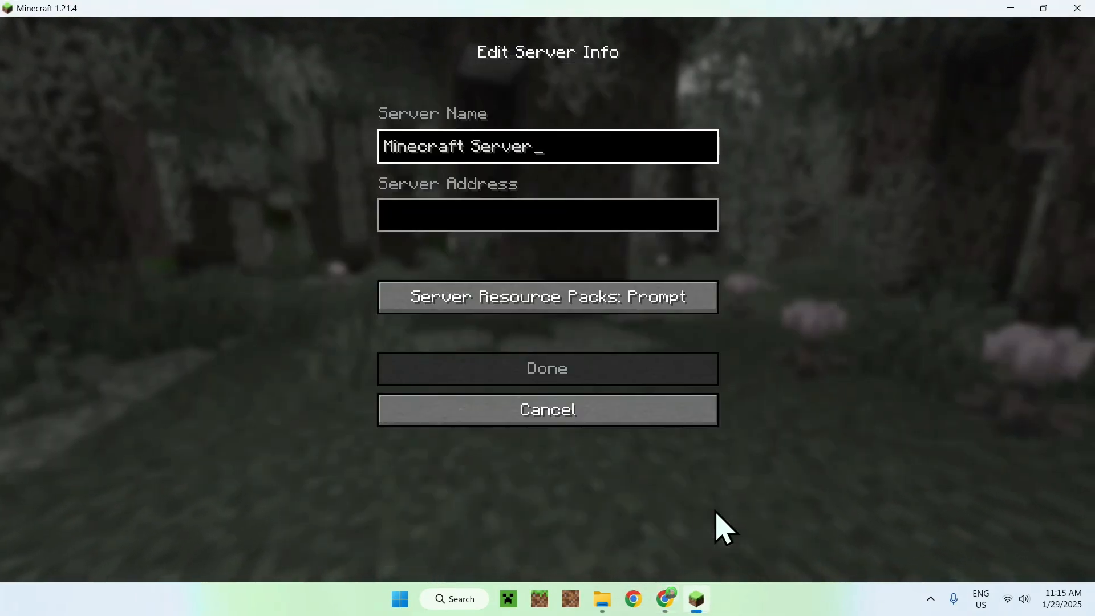
pyautogui.write('51.222.147.166:25572')
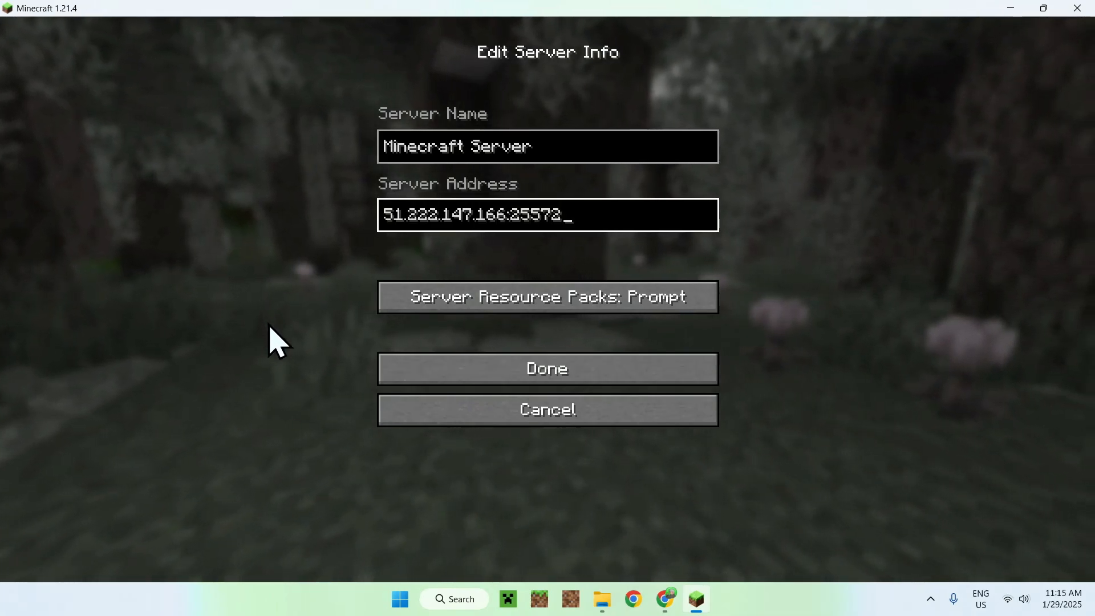
pyautogui.click(547, 368)
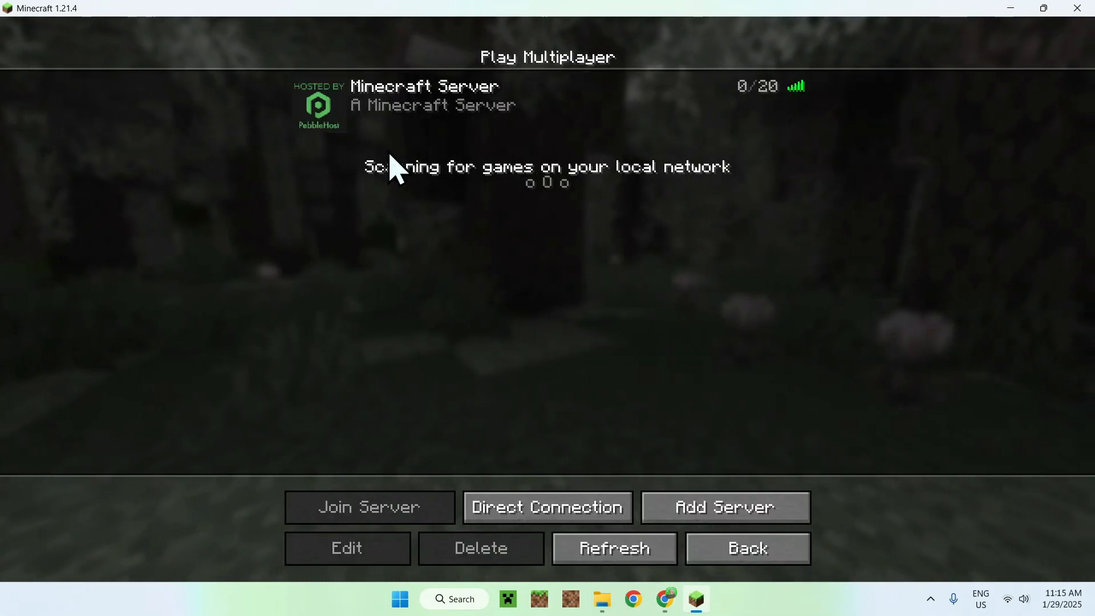